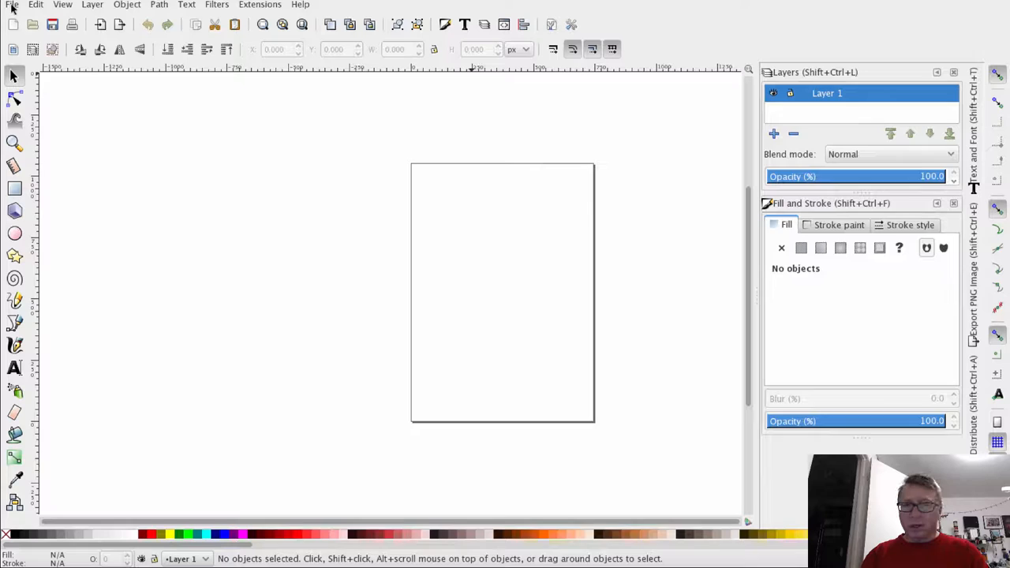
Set the page size to US Letter in Document Properties and return to the blank page
click(13, 5)
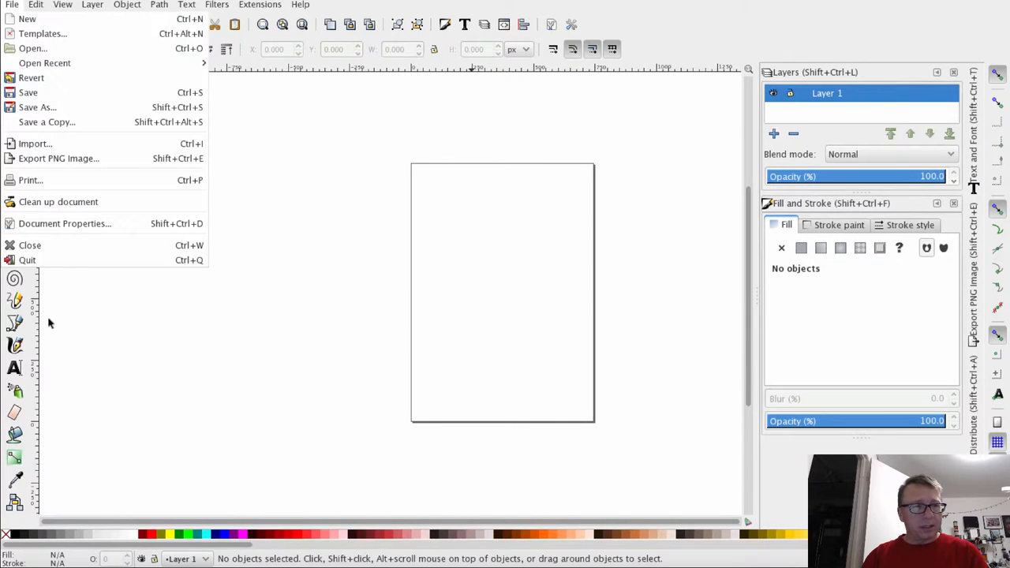
click(65, 224)
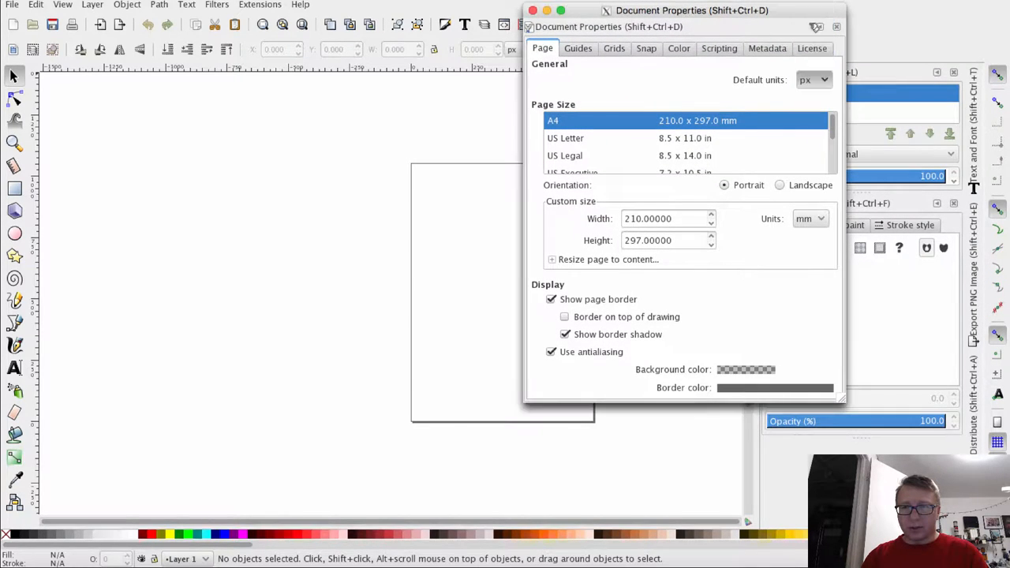
click(808, 218)
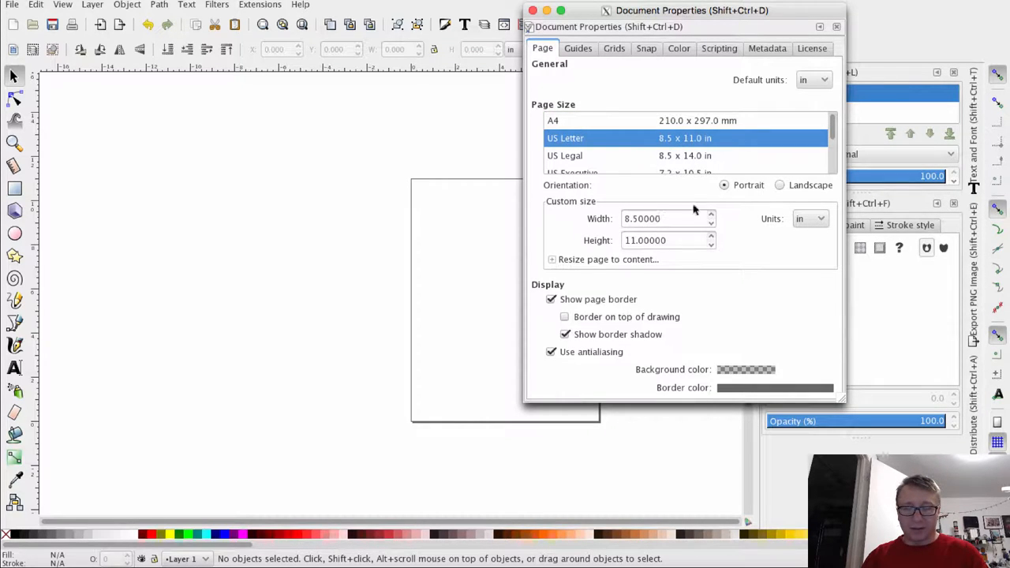
mouse_move(675, 186)
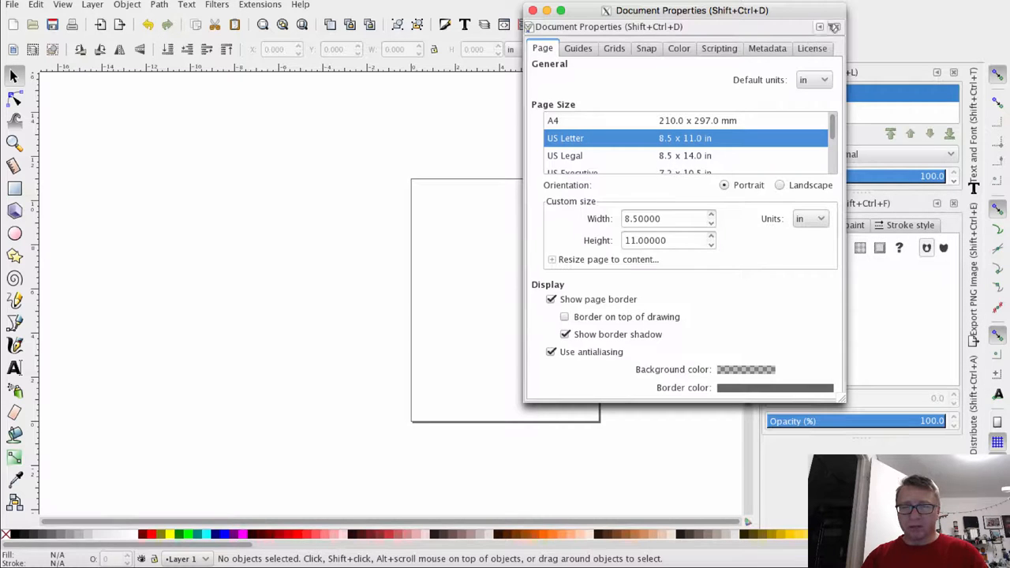
mouse_move(836, 27)
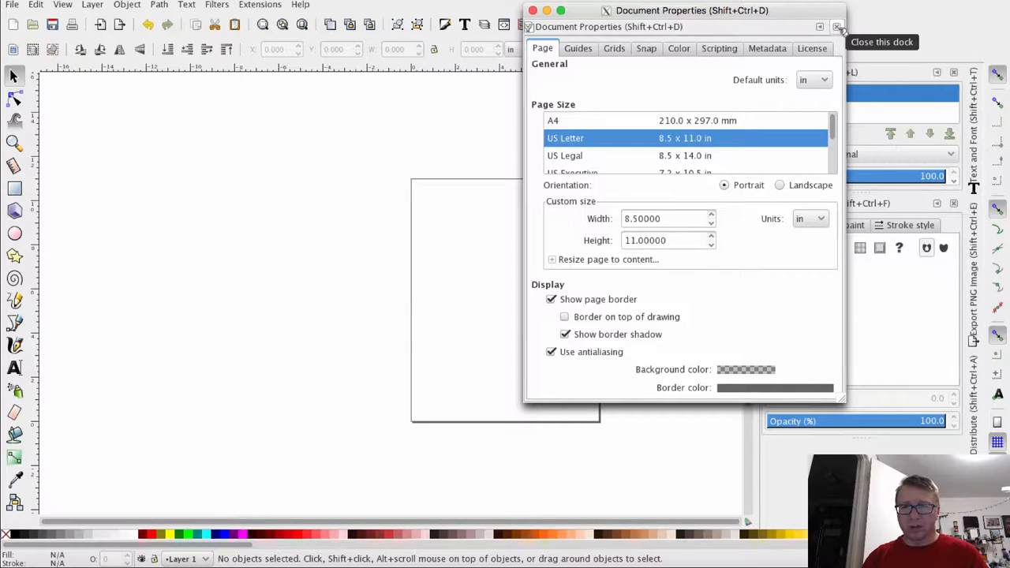
click(837, 26)
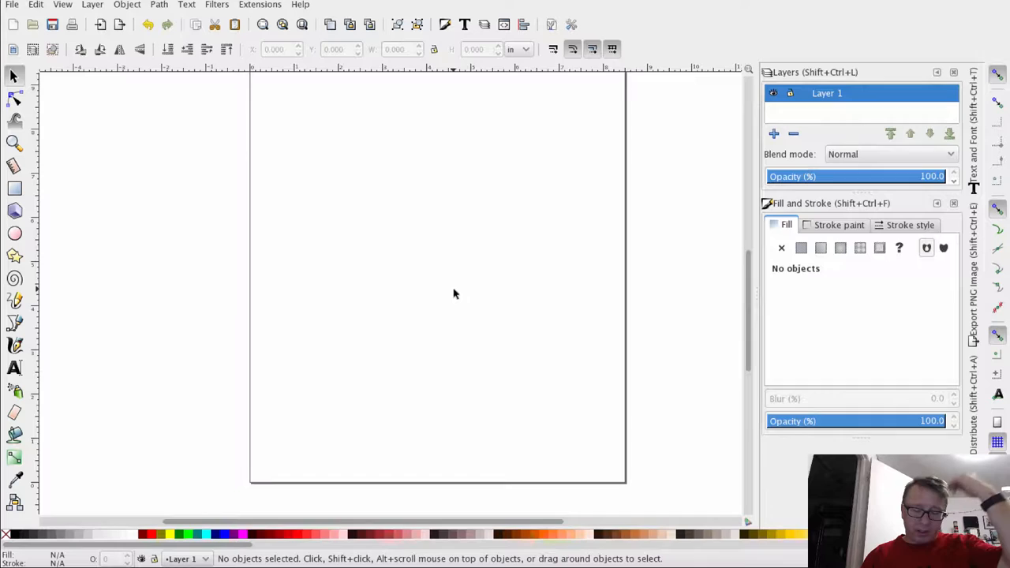
mouse_move(190, 474)
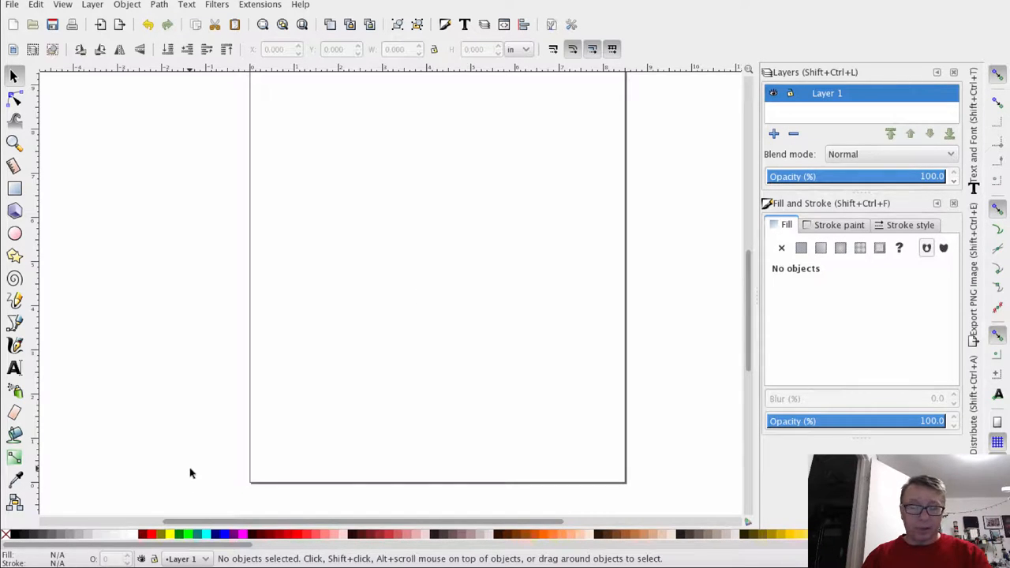
mouse_move(233, 454)
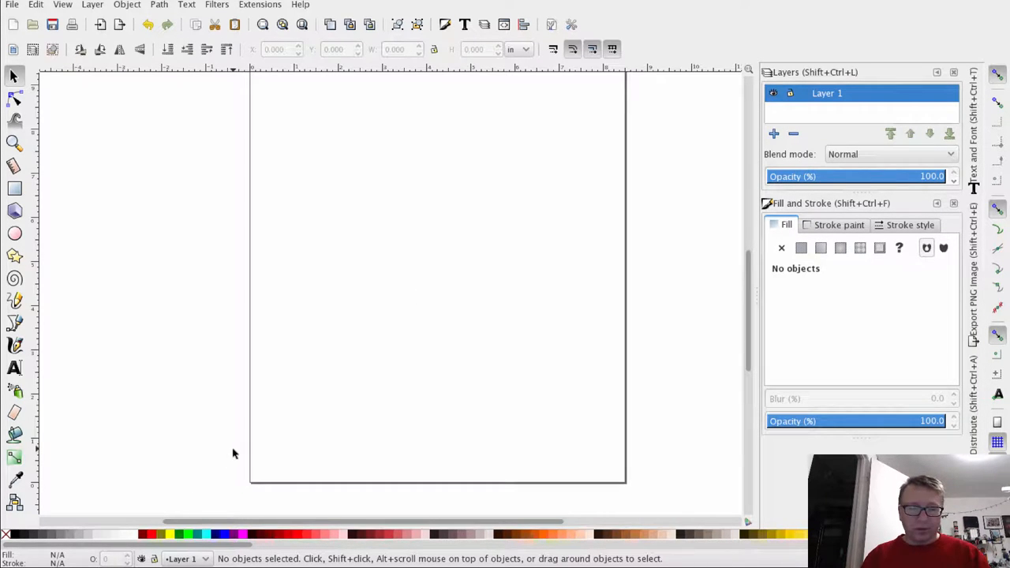
mouse_move(319, 445)
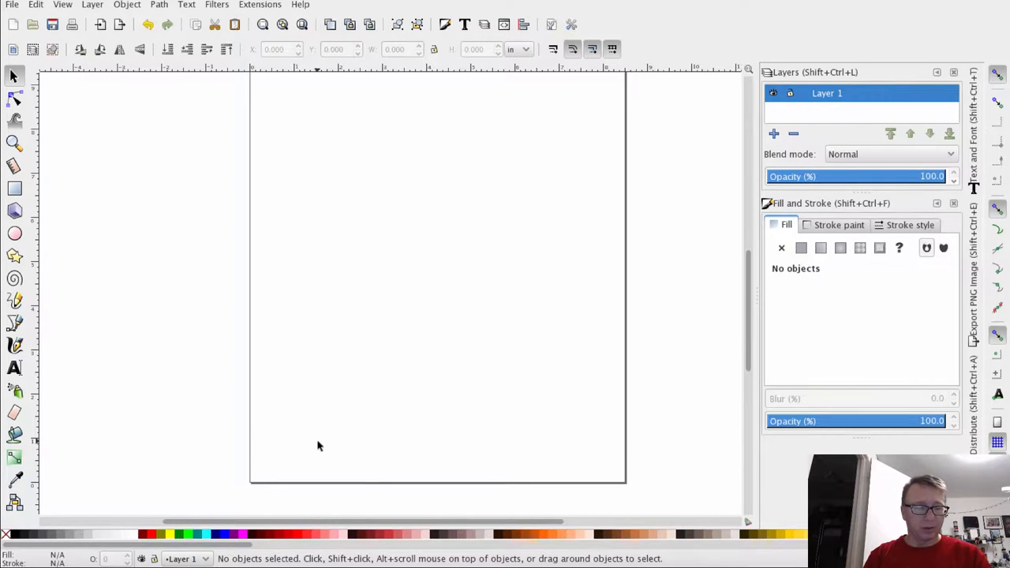
mouse_move(397, 292)
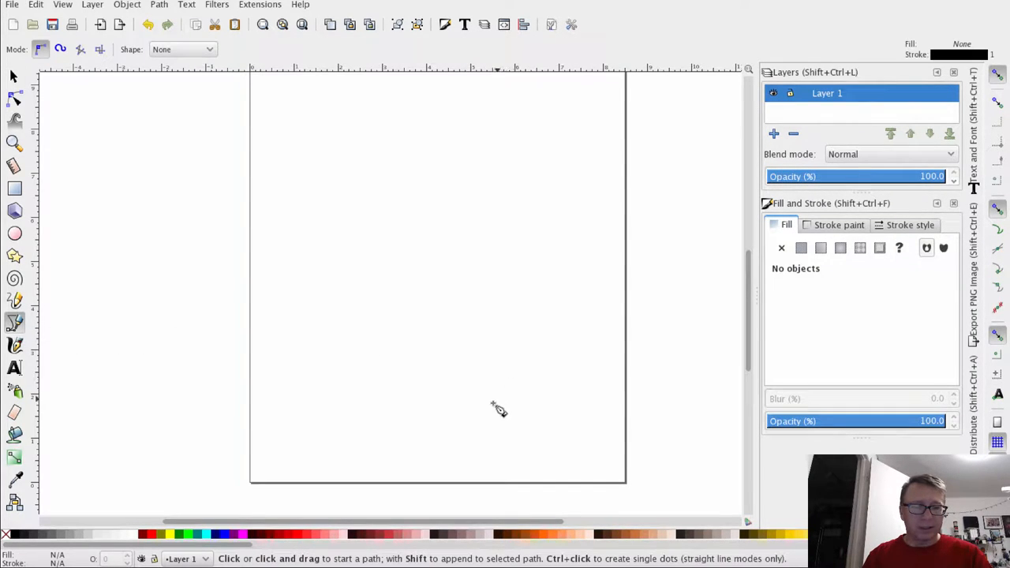
mouse_move(295, 439)
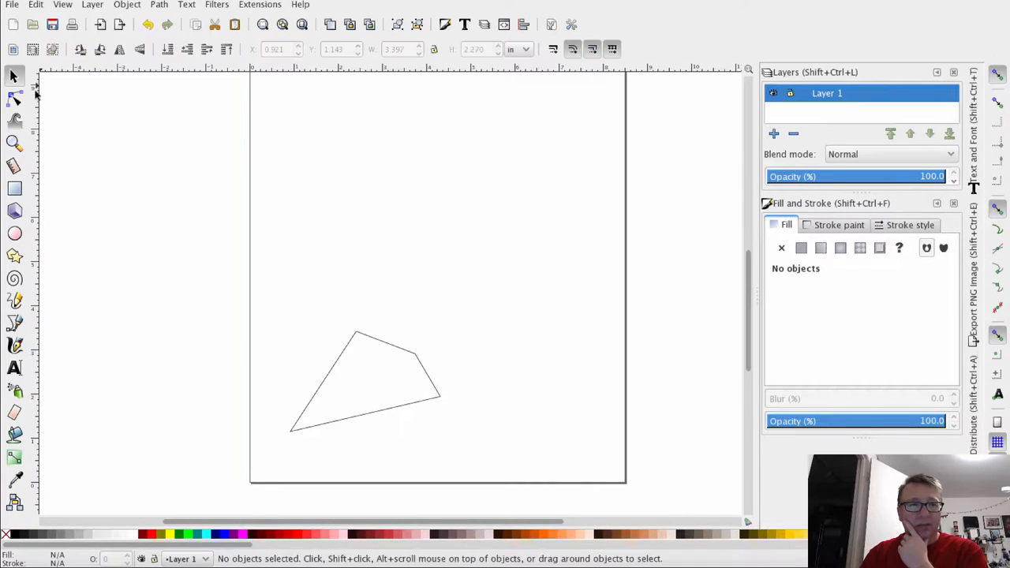
mouse_move(386, 341)
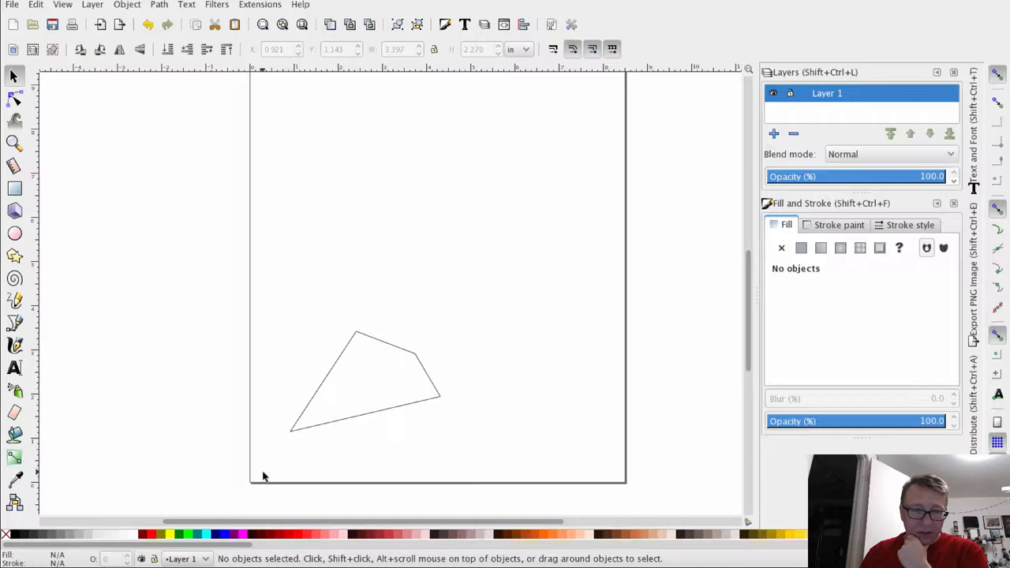
mouse_move(111, 215)
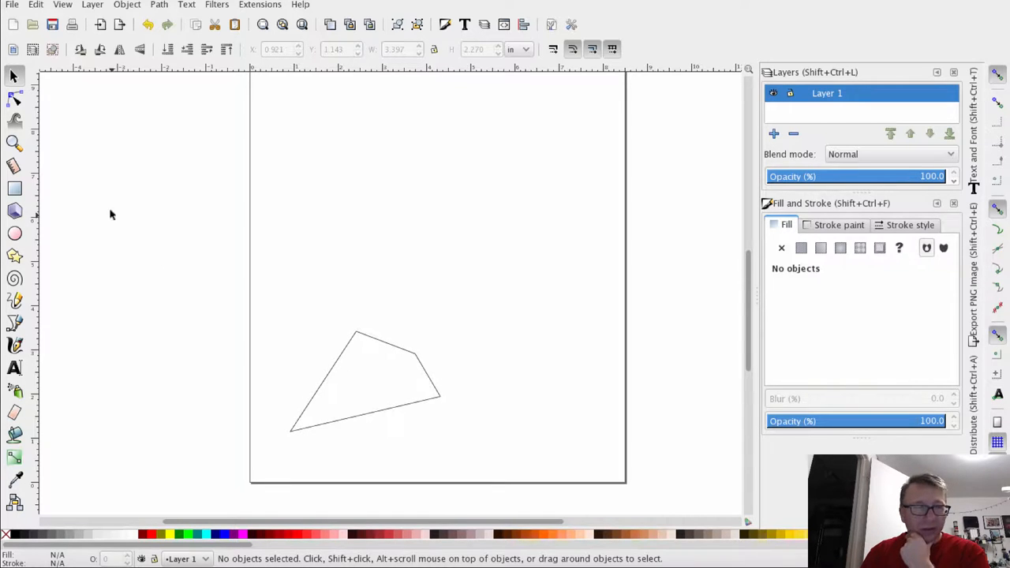
Move the wedge's upper-right and lower-right corner nodes until its right edge is nearly vertical
click(14, 98)
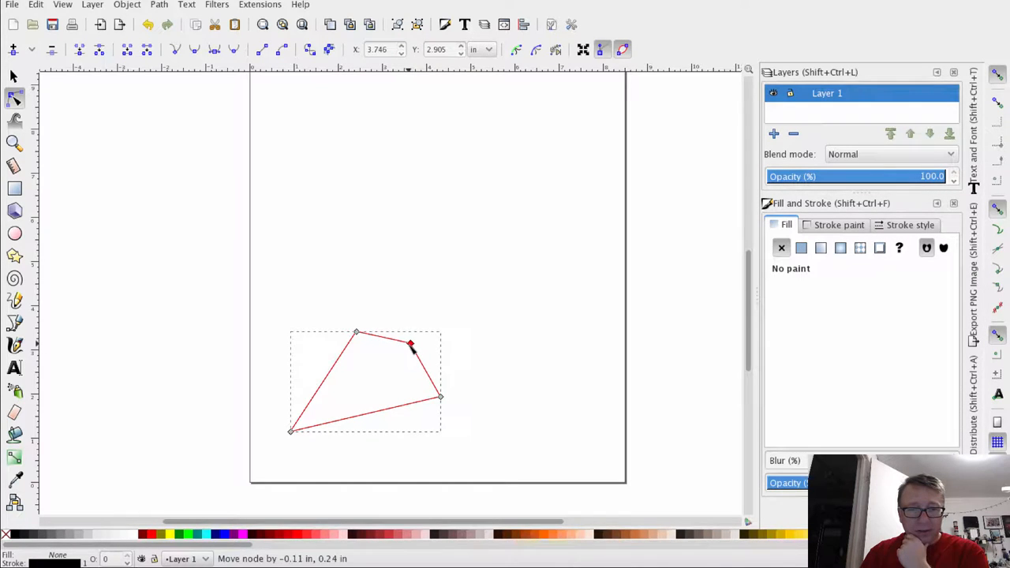
drag(410, 344, 369, 323)
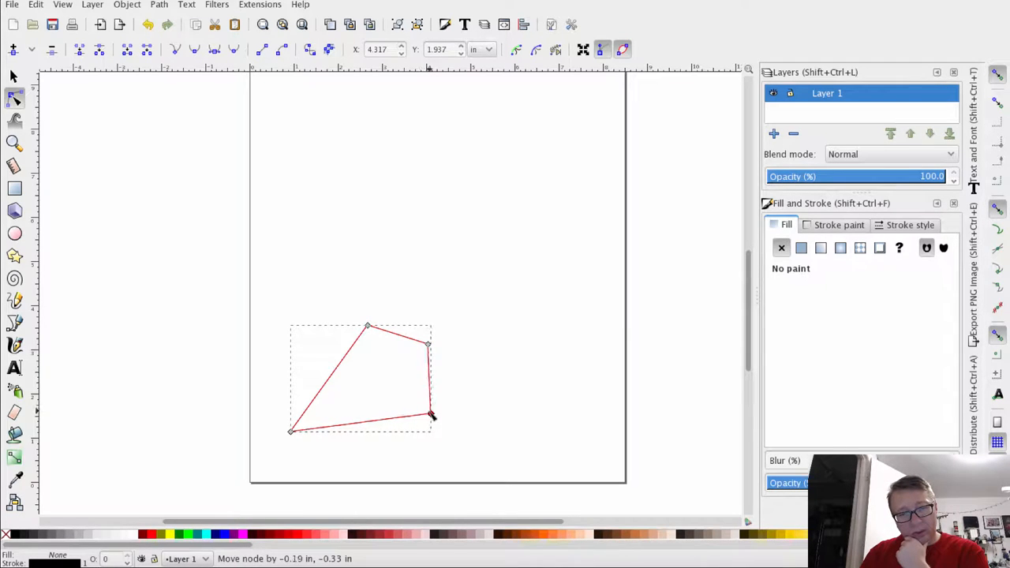
drag(429, 417, 430, 410)
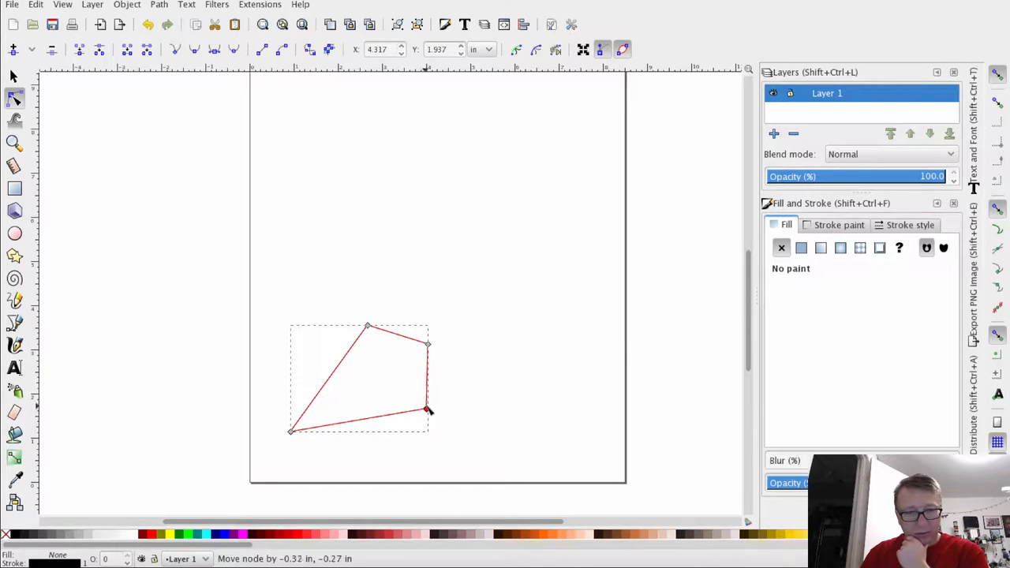
drag(428, 410, 432, 405)
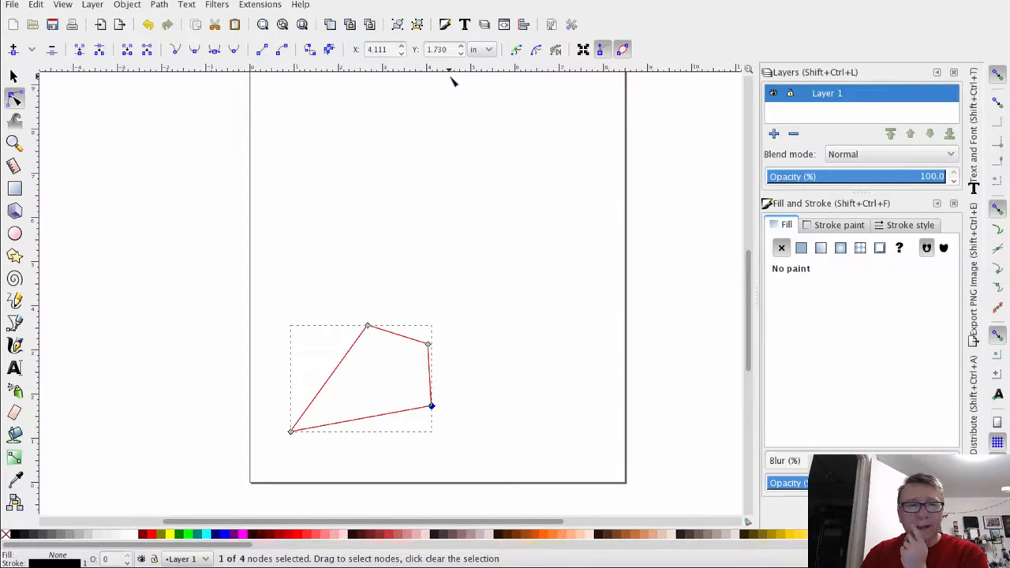
mouse_move(353, 309)
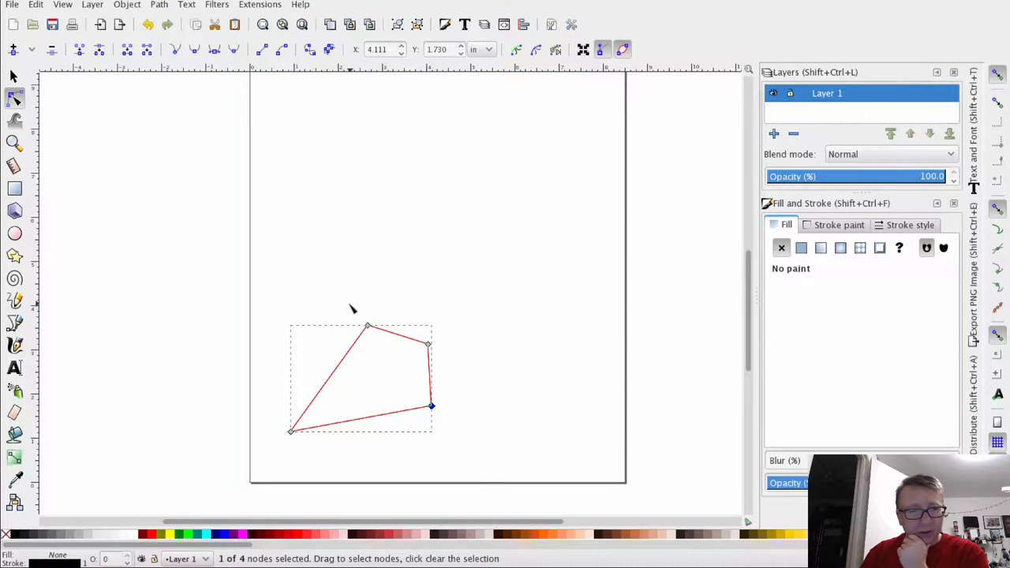
drag(429, 344, 420, 353)
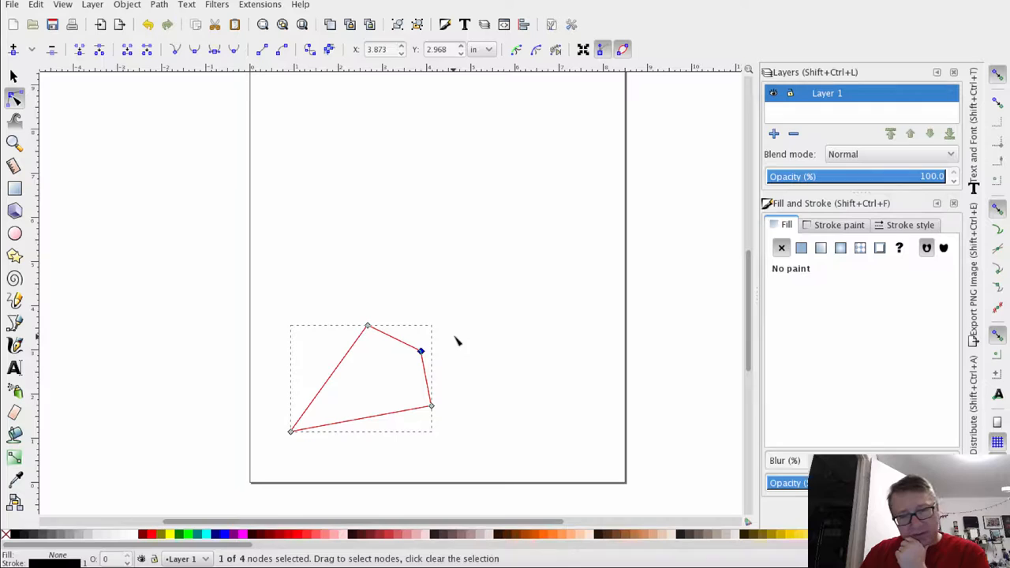
drag(420, 351, 420, 345)
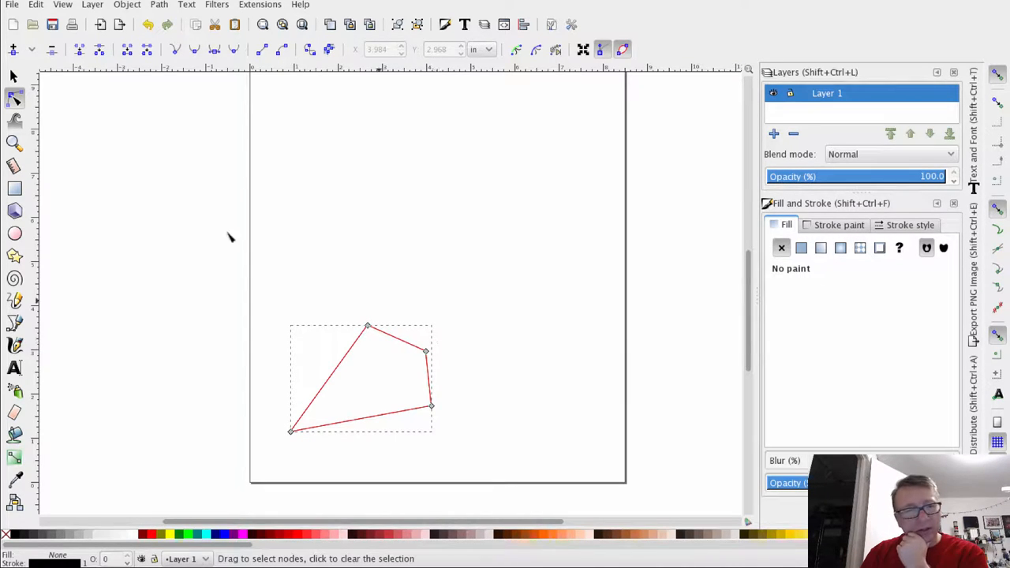
mouse_move(346, 249)
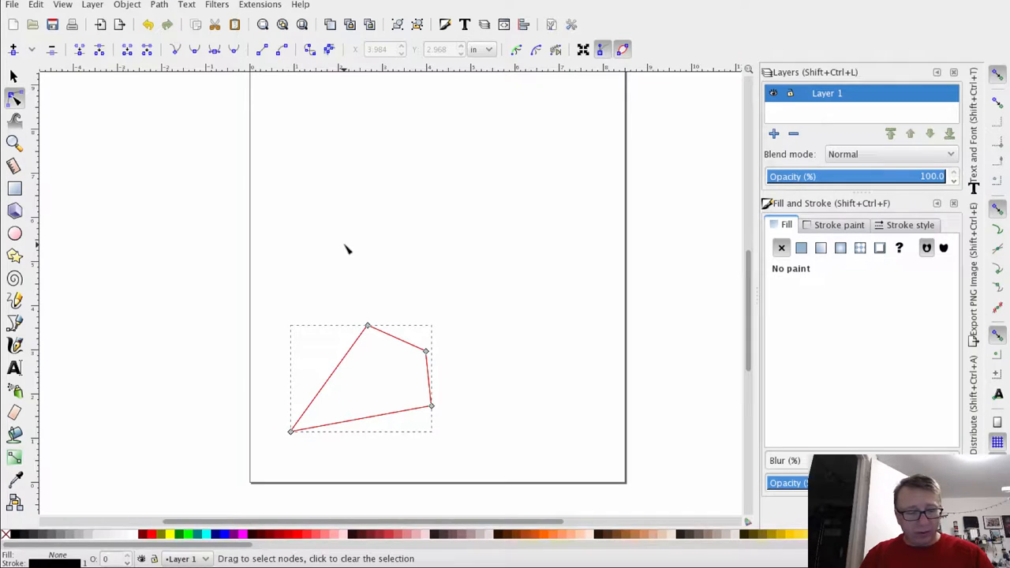
mouse_move(426, 353)
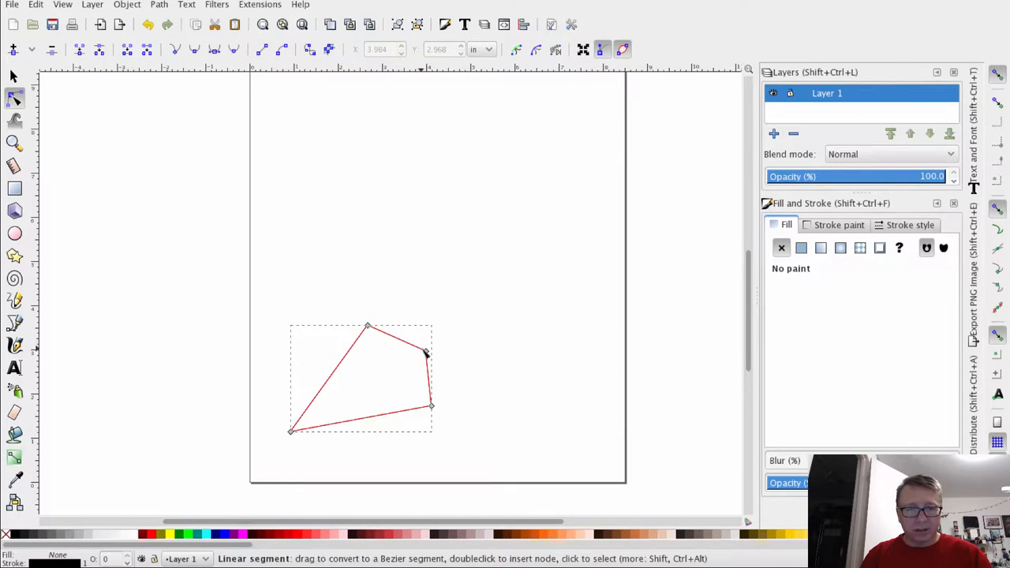
Add a node on the right edge and pull it outward so the edge bulges into a rounded shoulder
click(426, 352)
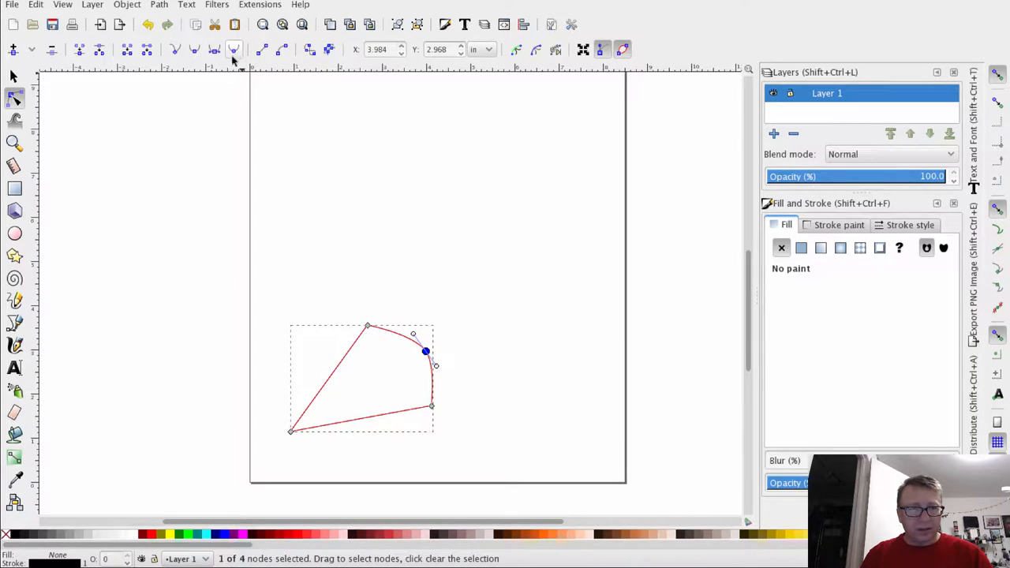
mouse_move(233, 49)
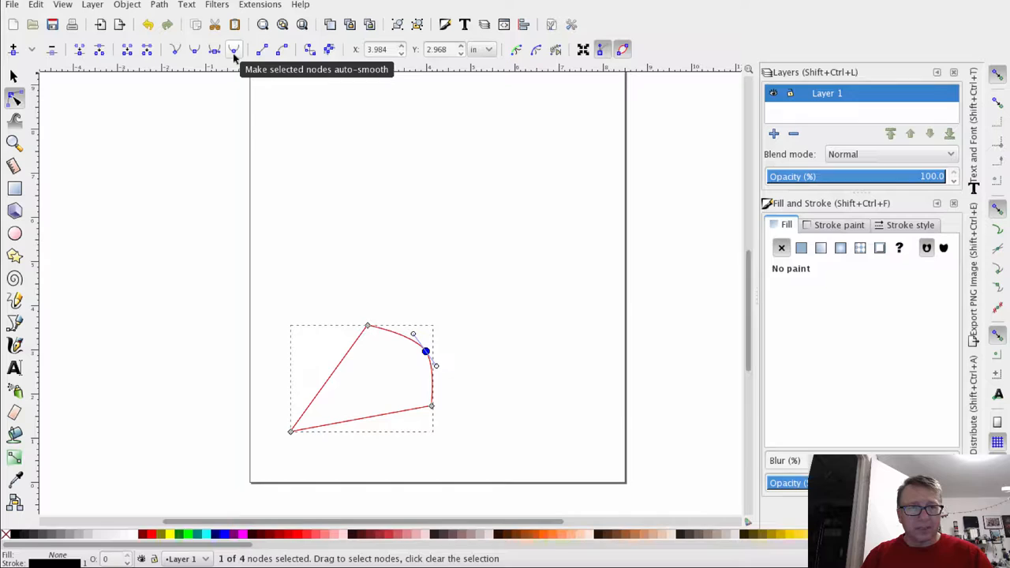
mouse_move(473, 295)
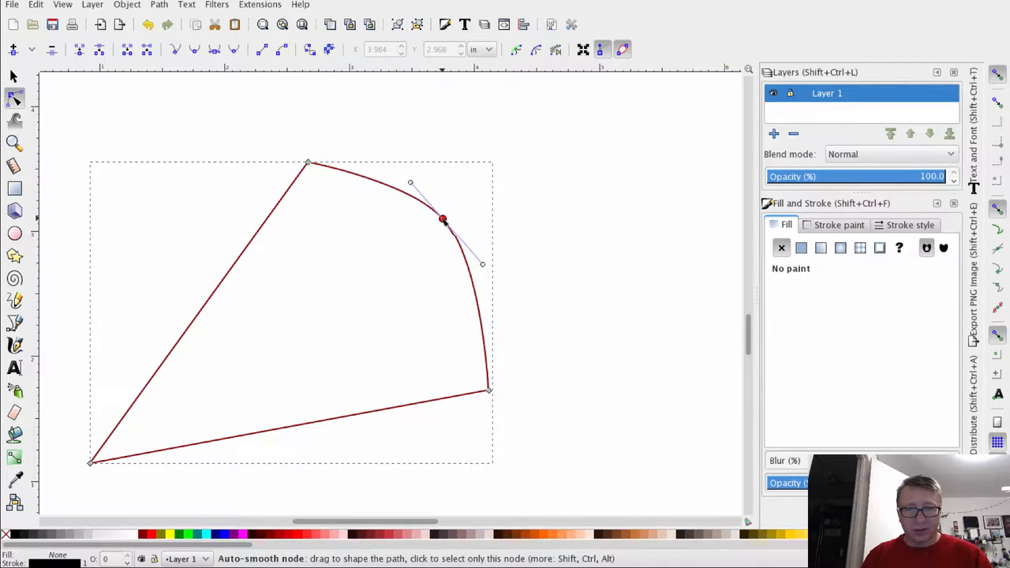
drag(442, 219, 455, 262)
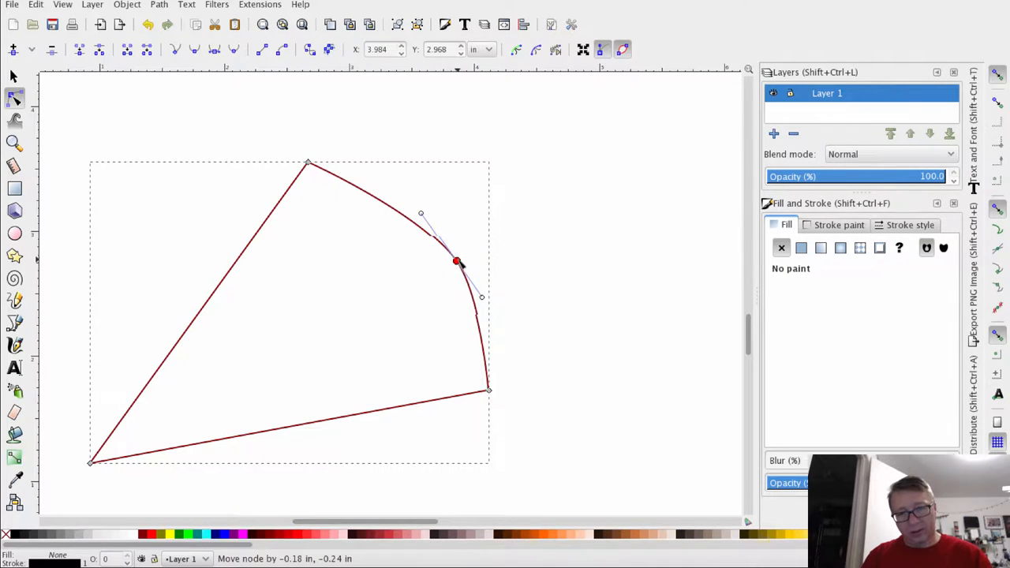
drag(456, 262, 441, 246)
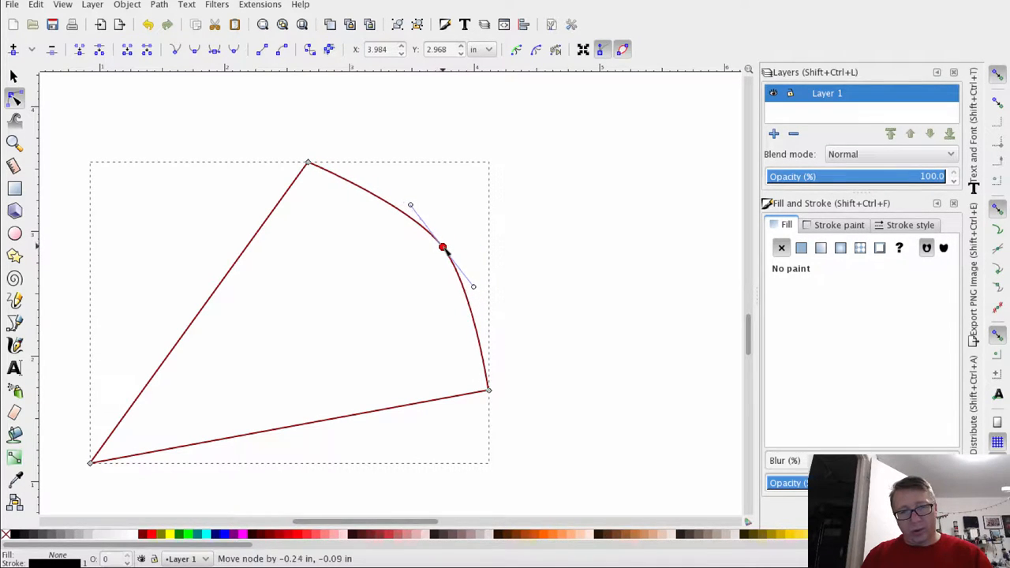
drag(441, 246, 435, 237)
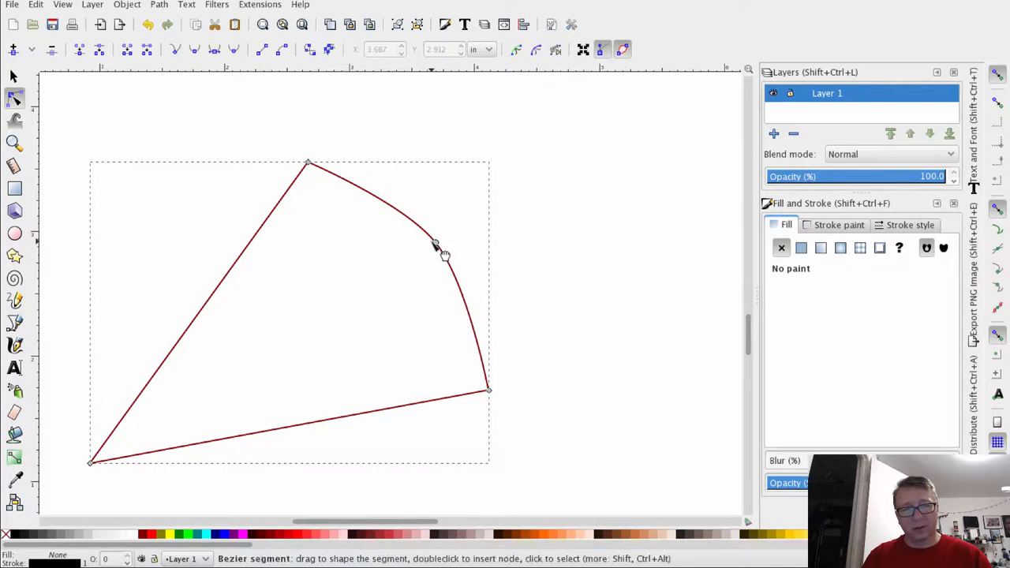
drag(434, 241, 442, 254)
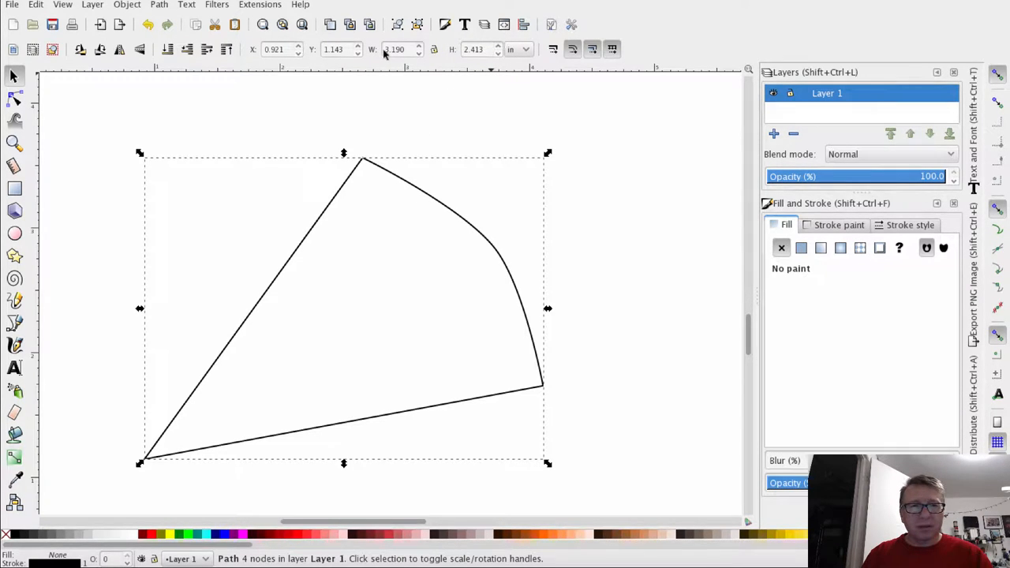
mouse_move(562, 110)
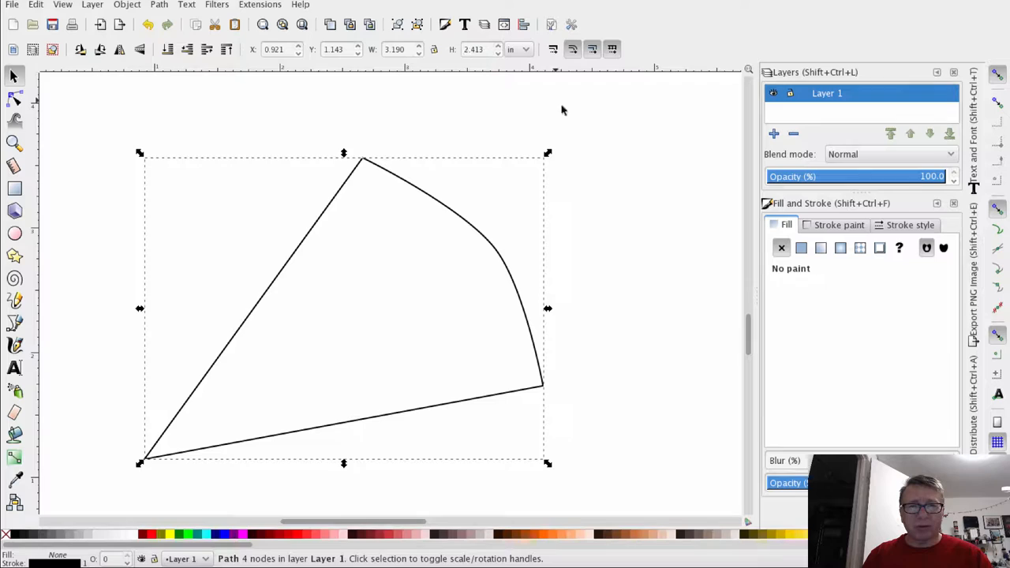
mouse_move(584, 162)
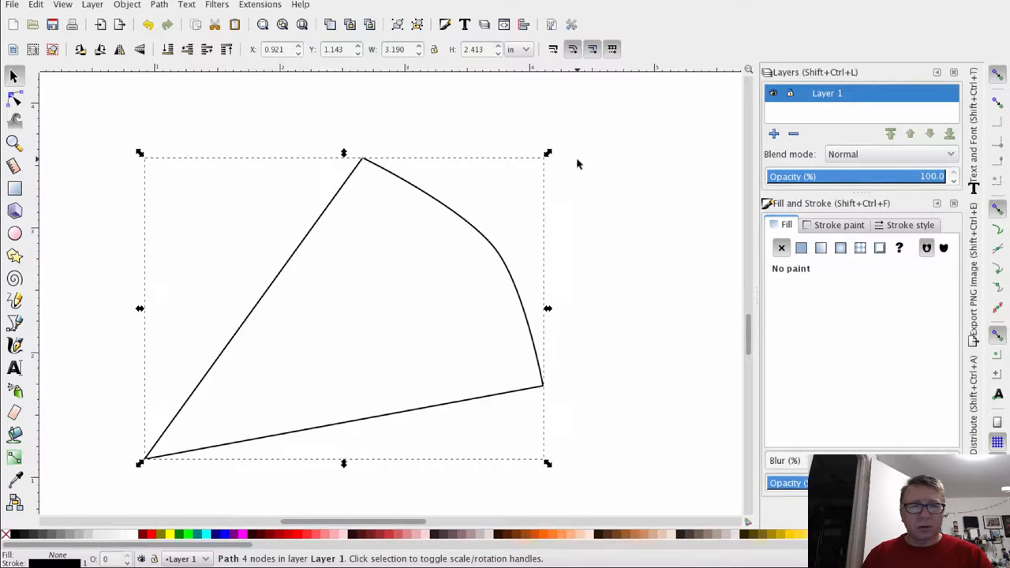
mouse_move(511, 169)
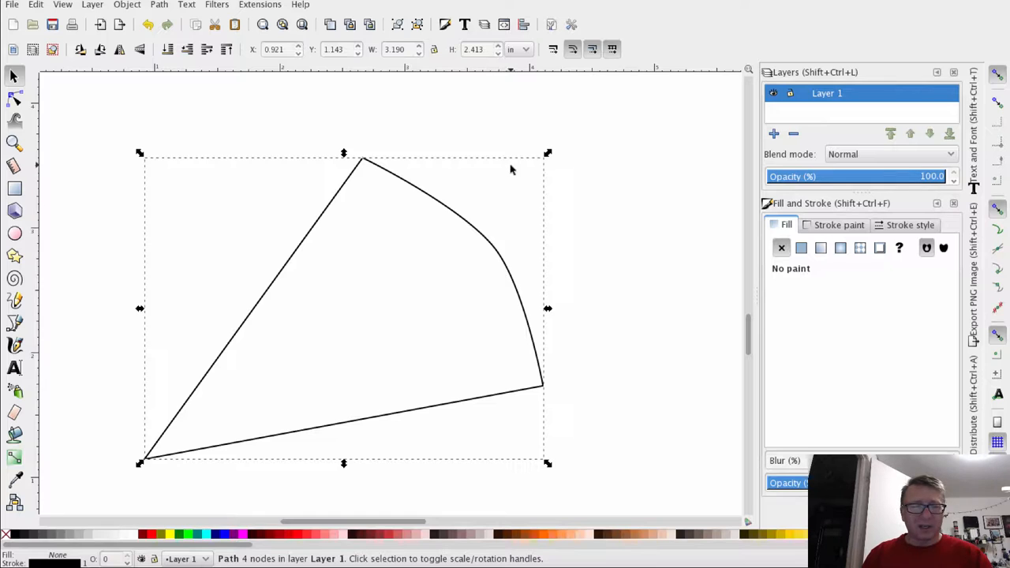
mouse_move(615, 180)
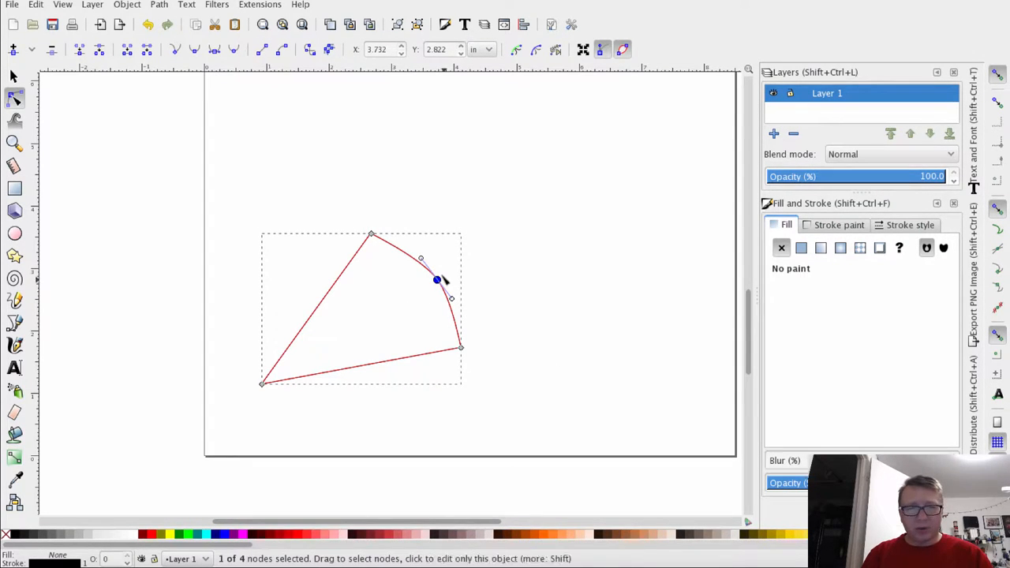
Slide the right-edge node around and settle it midway along the curve as a convex bulge
drag(436, 281, 407, 241)
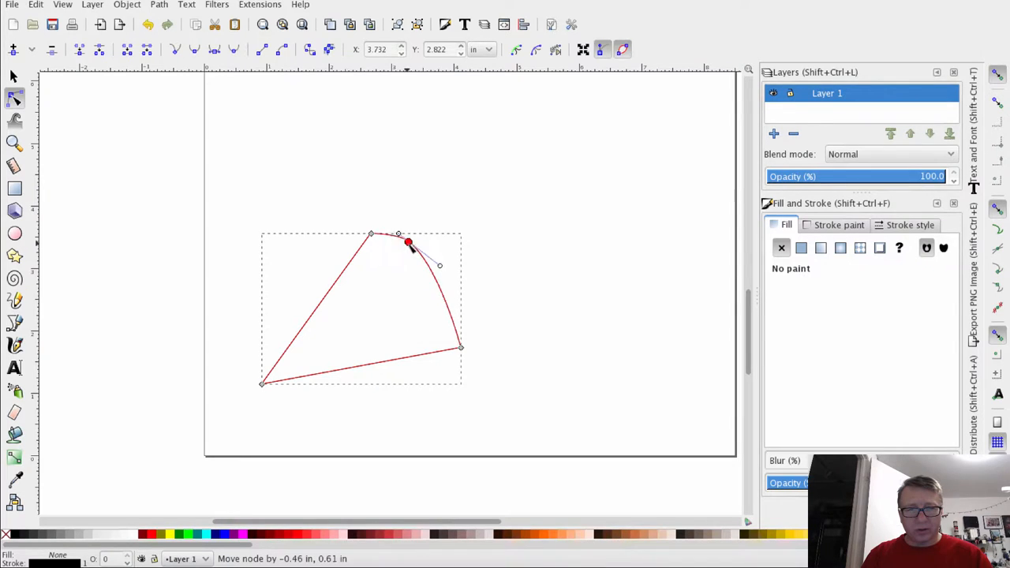
drag(408, 243, 370, 330)
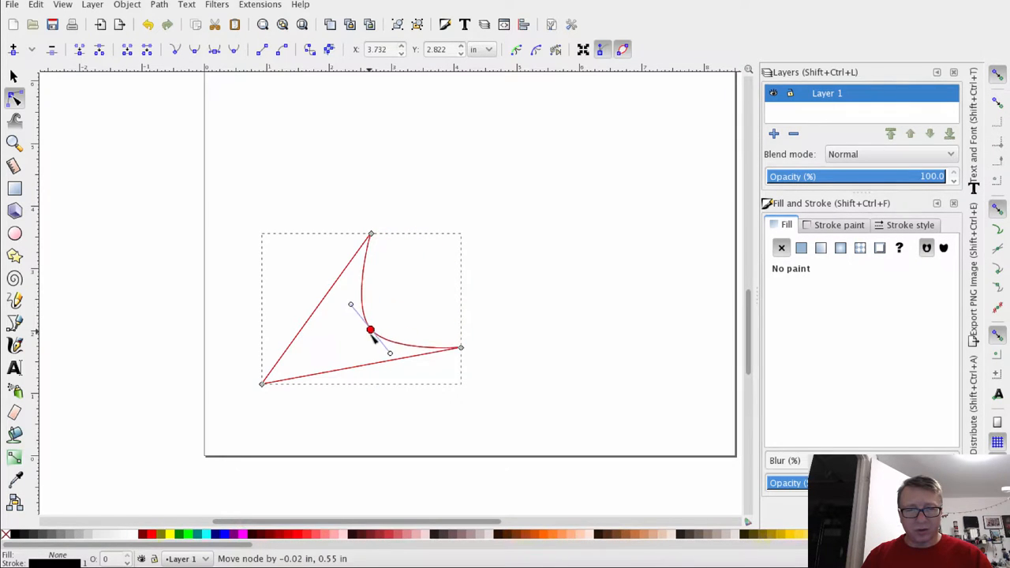
drag(369, 329, 420, 248)
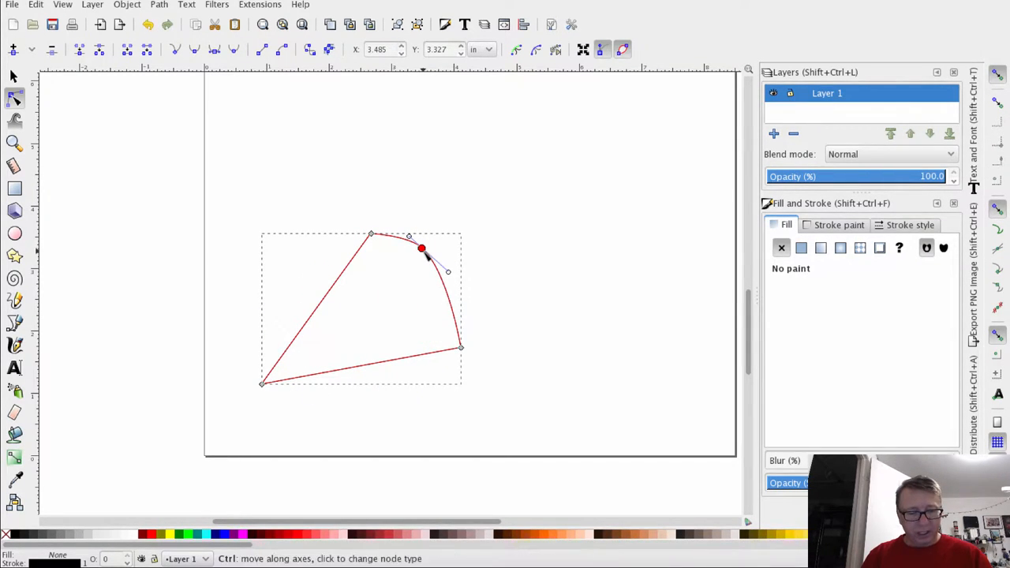
drag(421, 250, 435, 280)
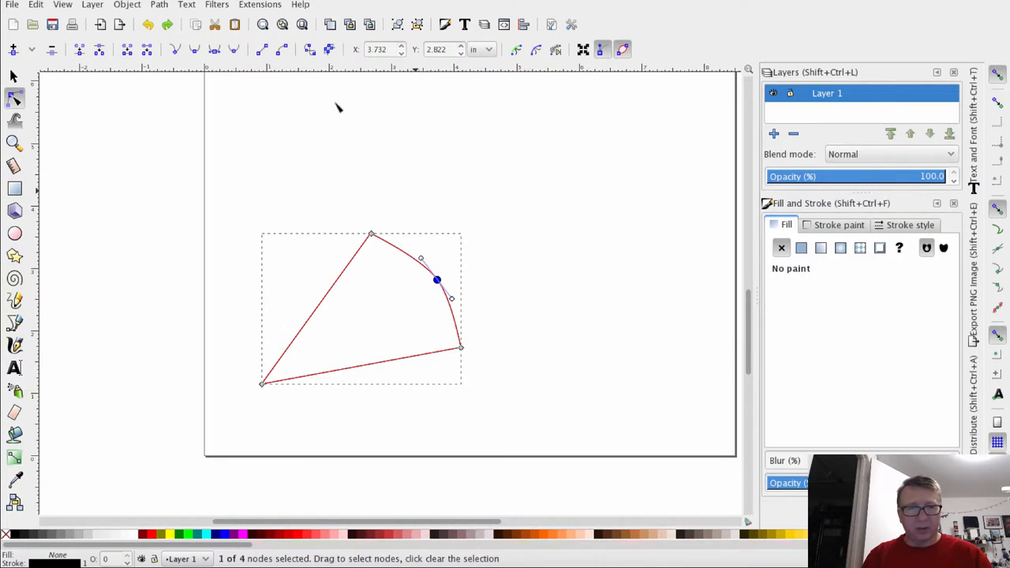
mouse_move(174, 49)
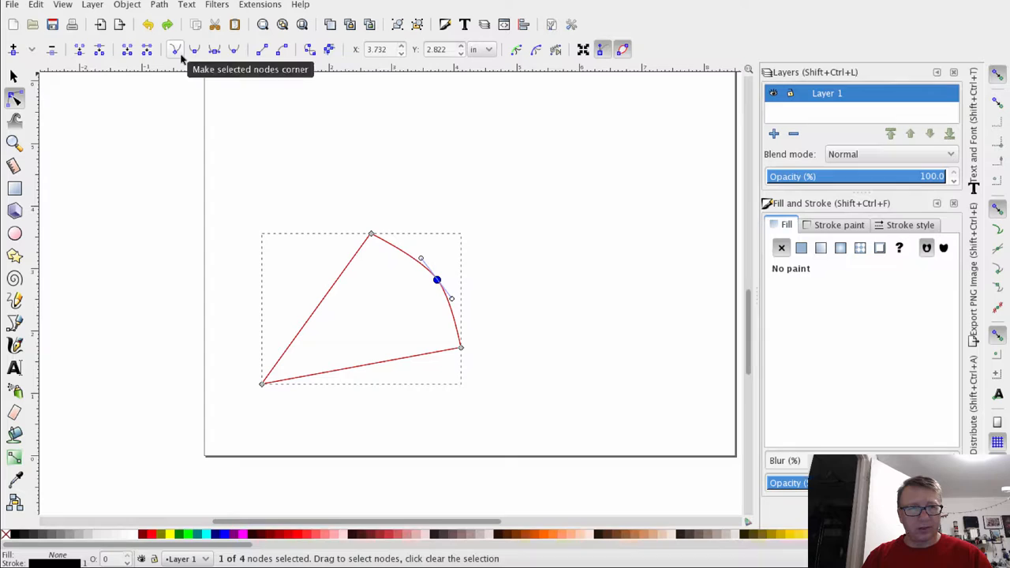
mouse_move(196, 48)
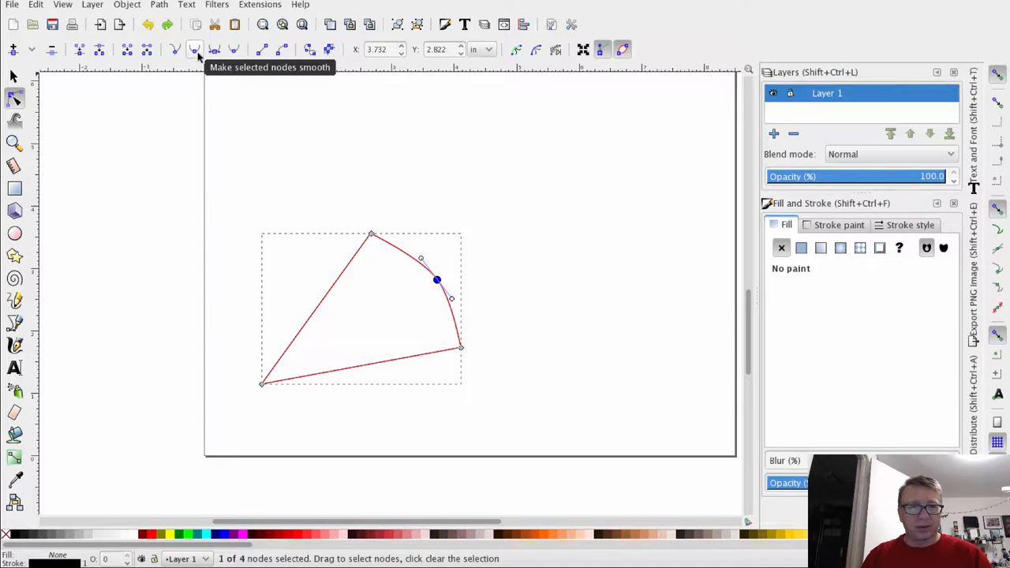
mouse_move(215, 49)
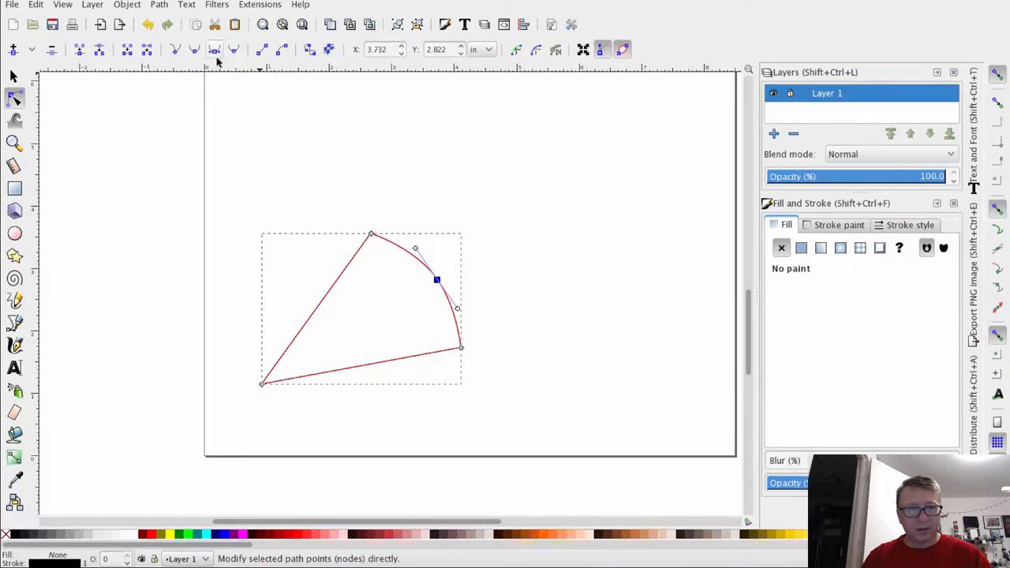
mouse_move(195, 49)
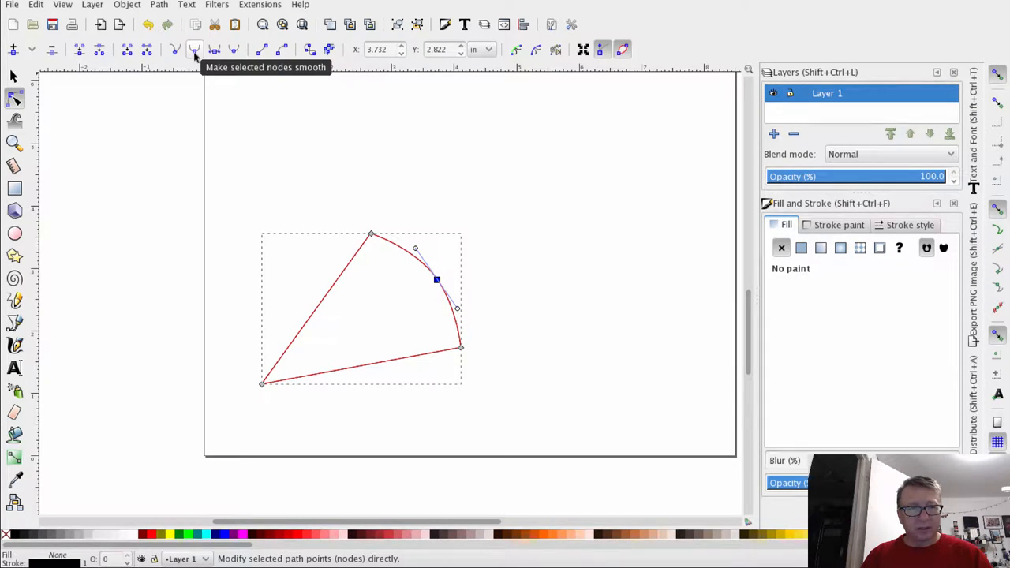
mouse_move(215, 49)
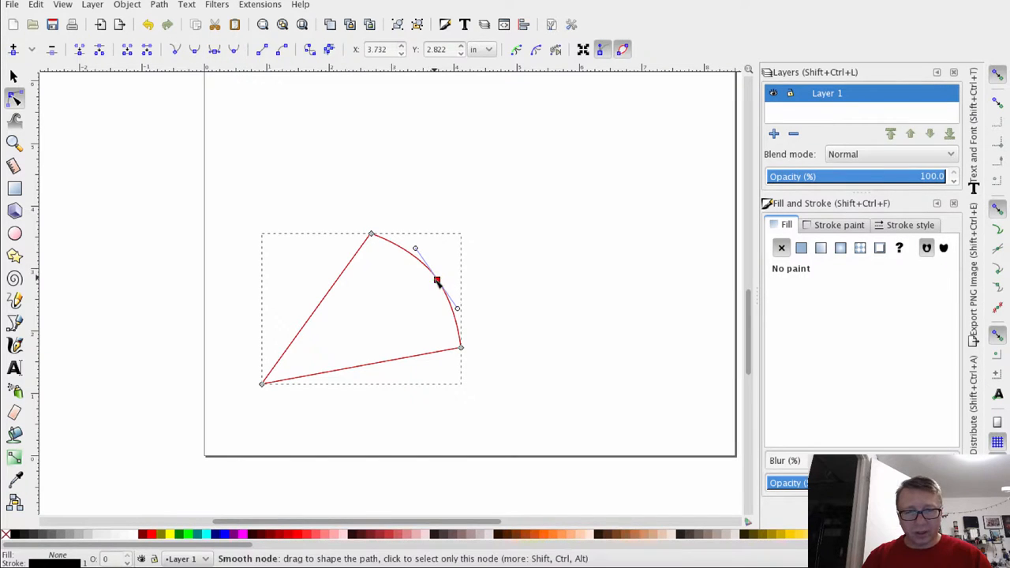
Tune the node handles near the middle and bottom corner into an even arc, then deselect the wedge
drag(437, 281, 432, 281)
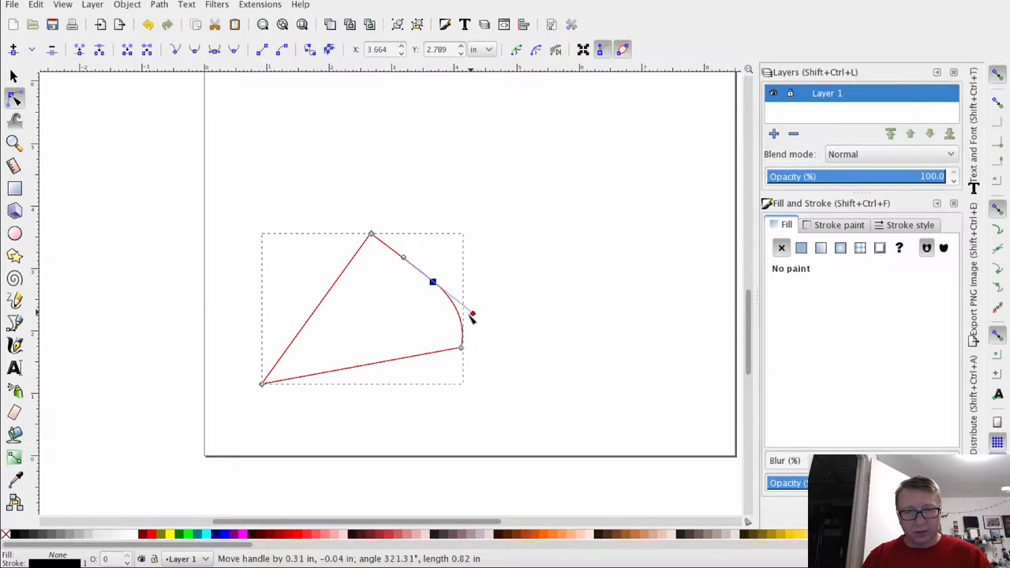
drag(472, 314, 461, 325)
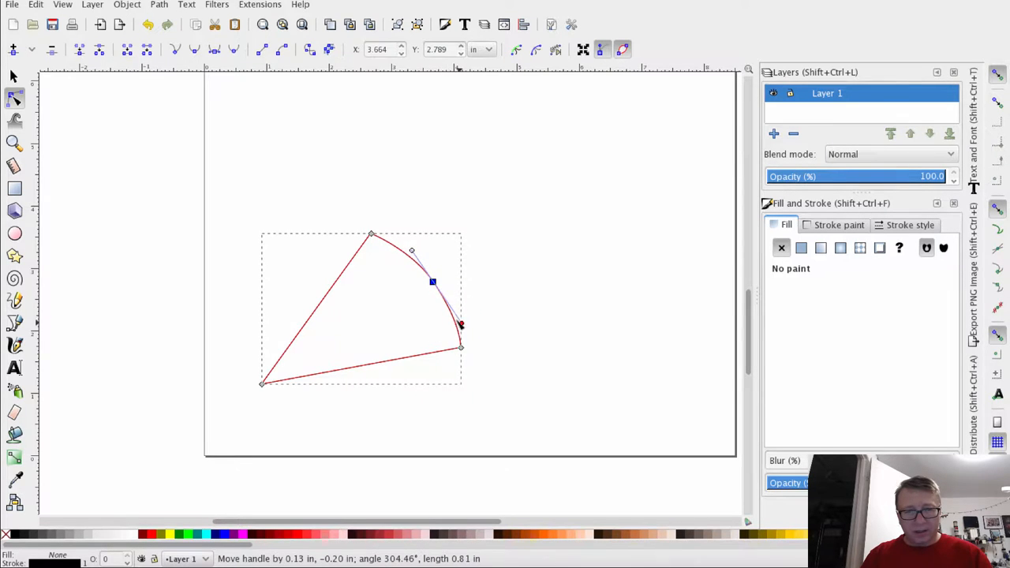
drag(461, 323, 451, 313)
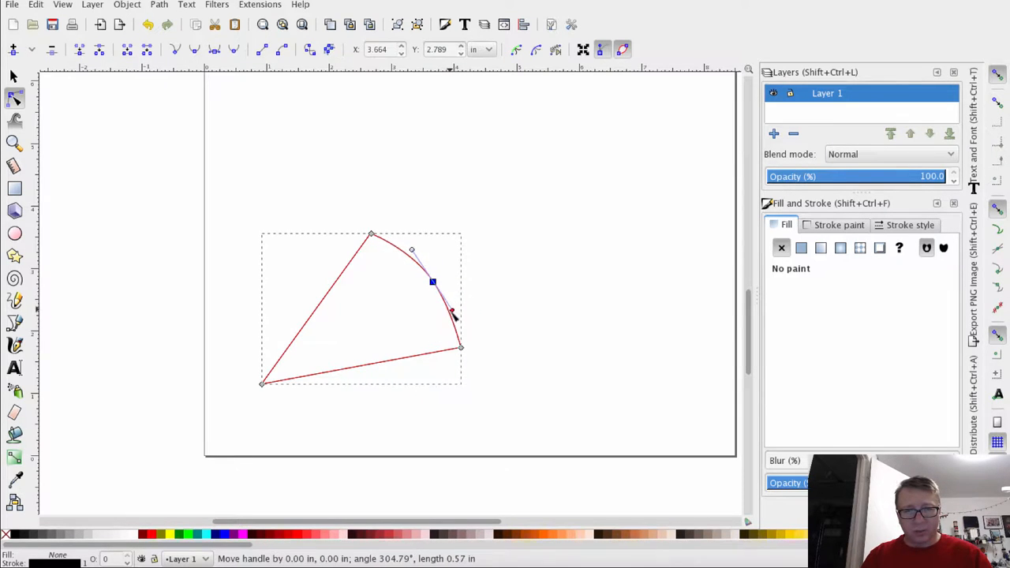
drag(433, 281, 435, 265)
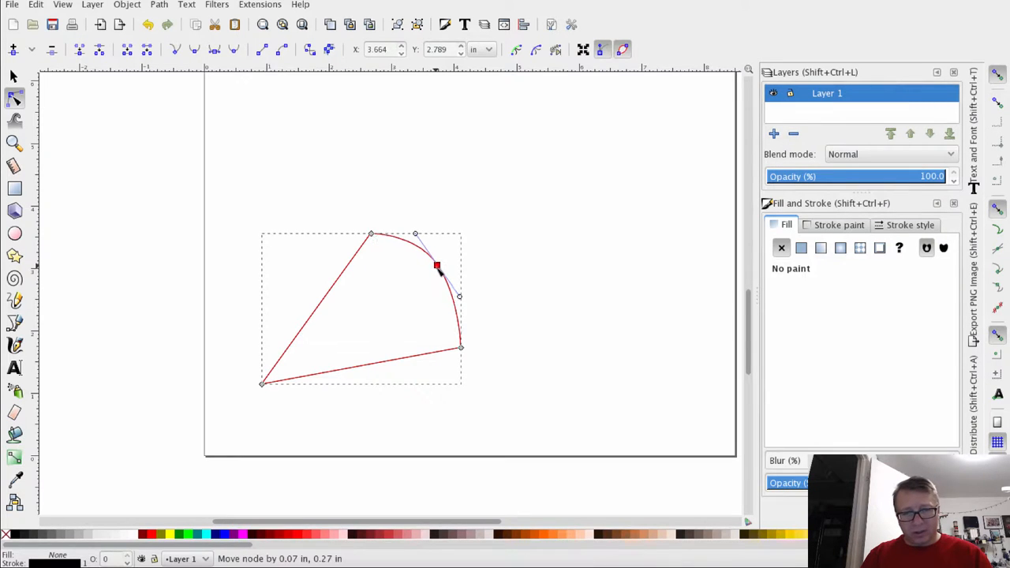
drag(436, 265, 442, 282)
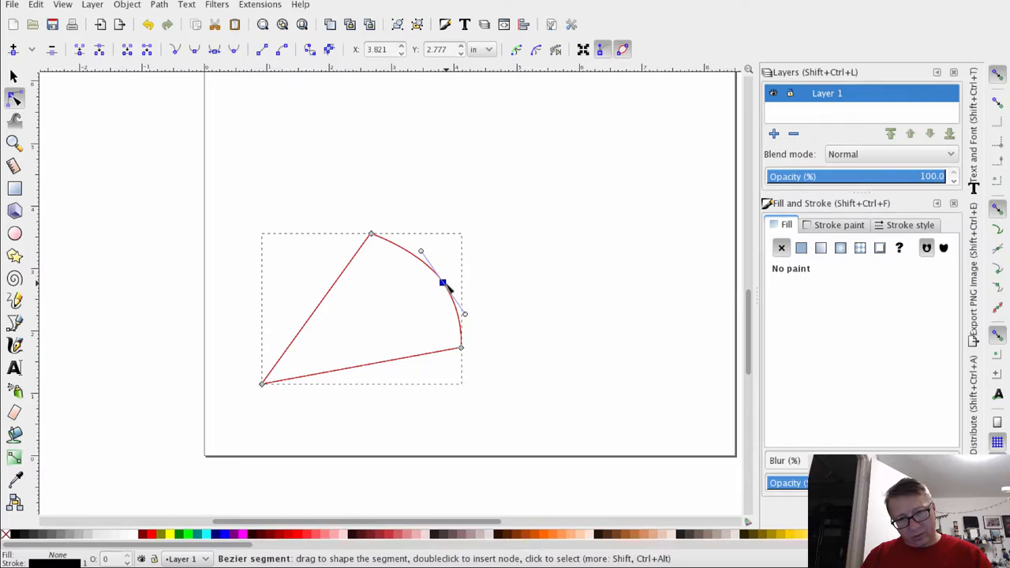
click(442, 282)
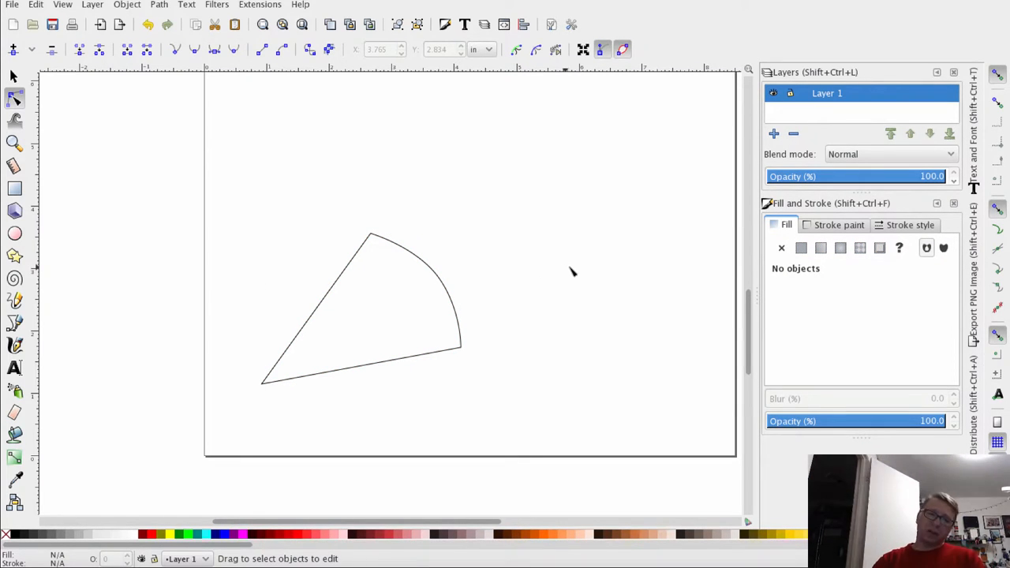
mouse_move(685, 202)
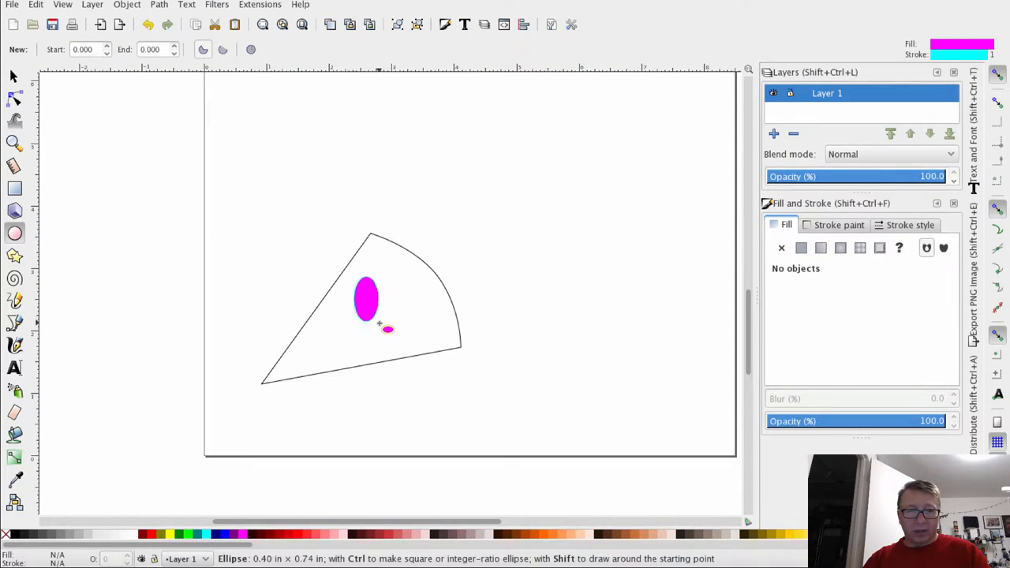
Draw a magenta ellipse in the wedge and place duplicates toward the tip, right side and bottom edge
drag(387, 330, 391, 308)
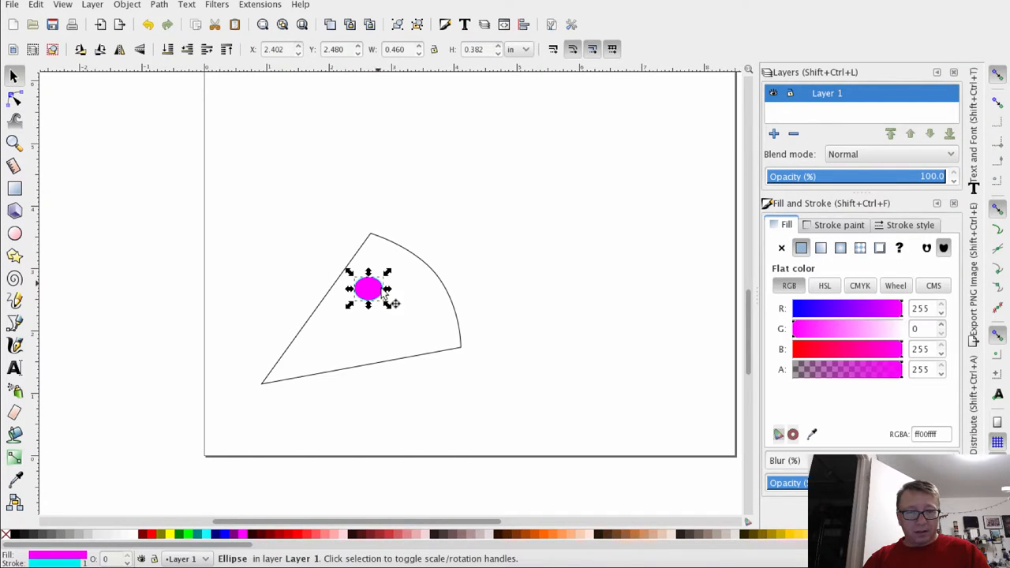
drag(369, 288, 371, 281)
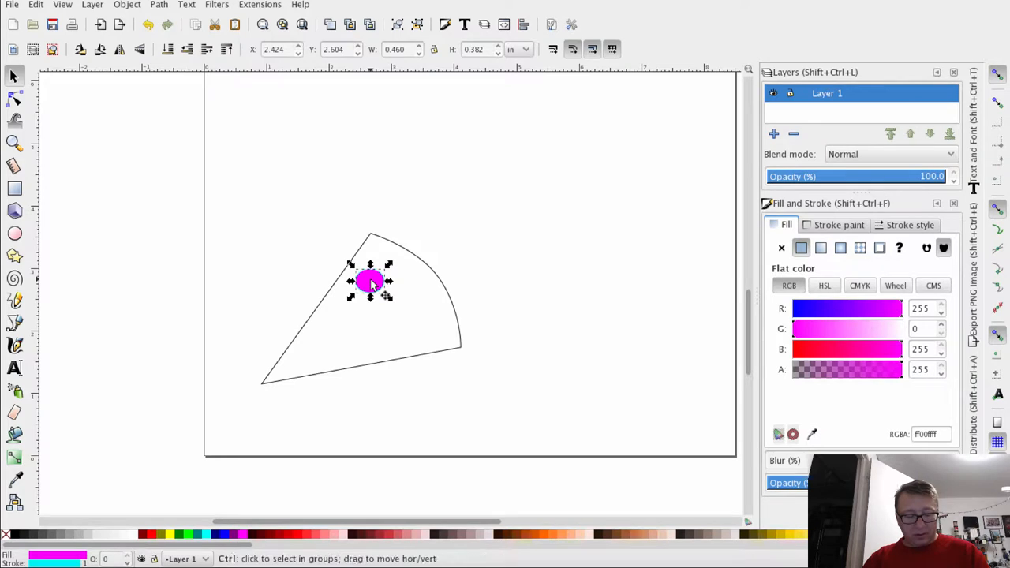
drag(371, 281, 407, 307)
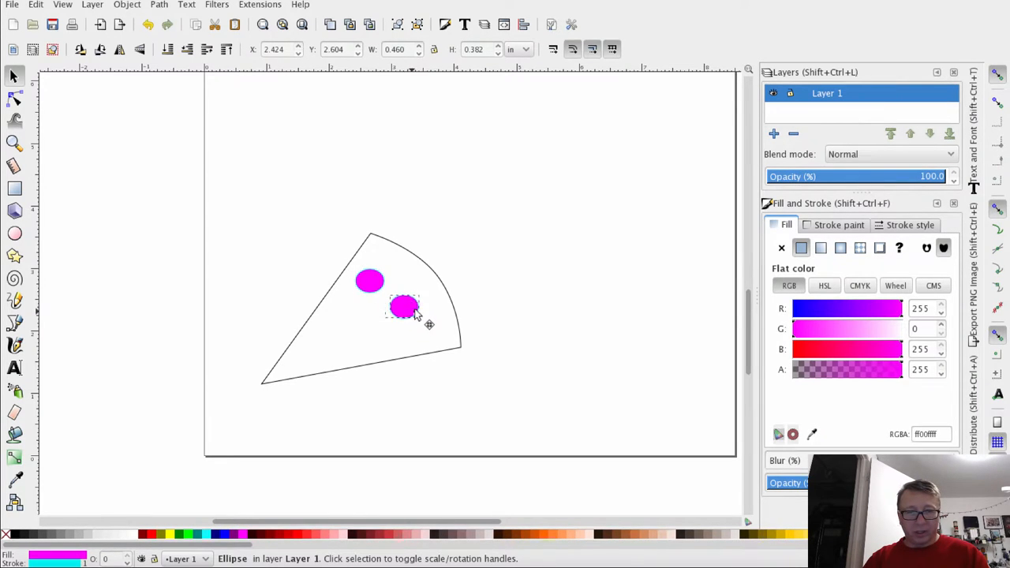
drag(404, 307, 385, 334)
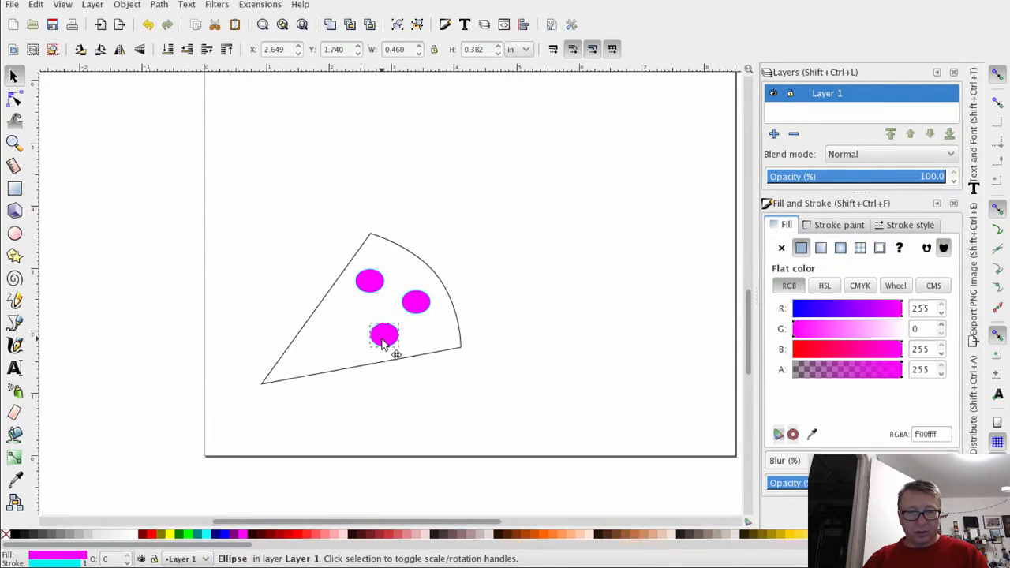
drag(386, 334, 344, 319)
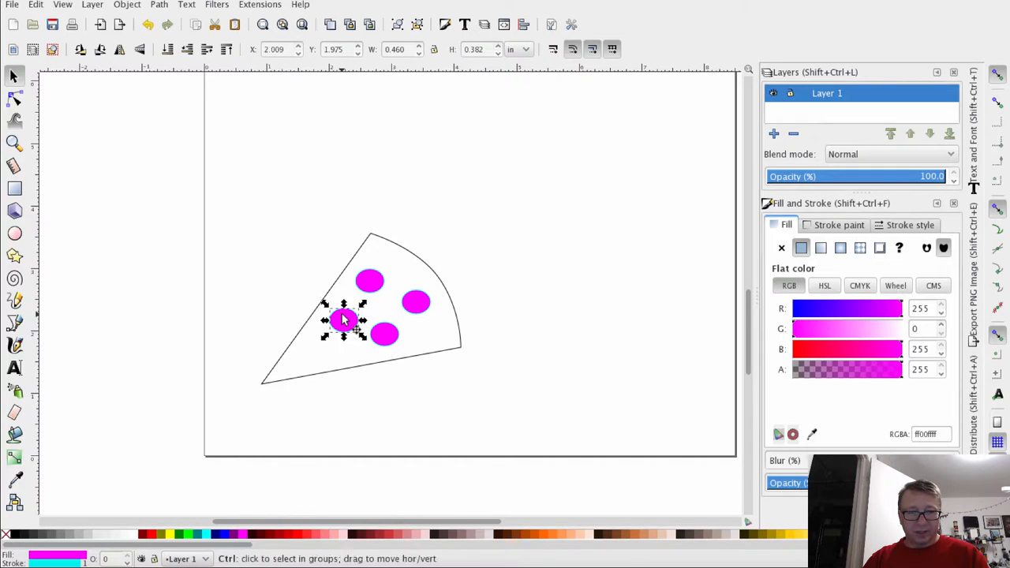
drag(344, 318, 314, 353)
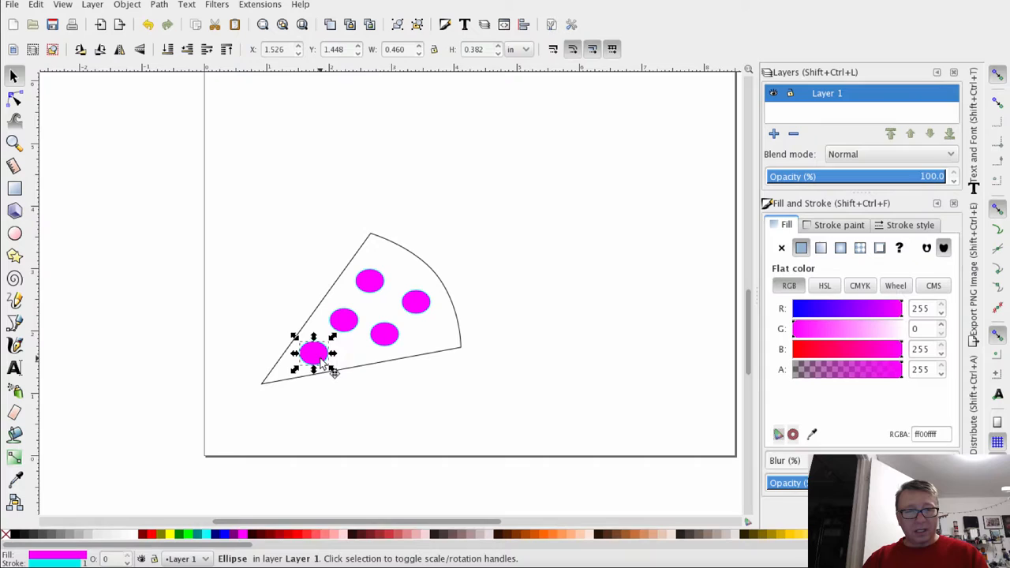
drag(314, 353, 344, 353)
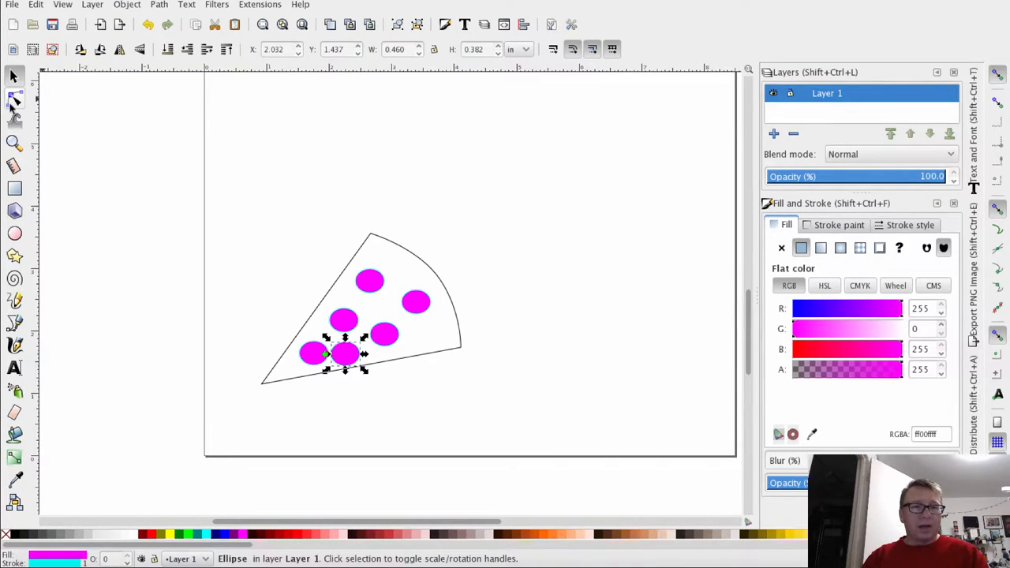
mouse_move(13, 75)
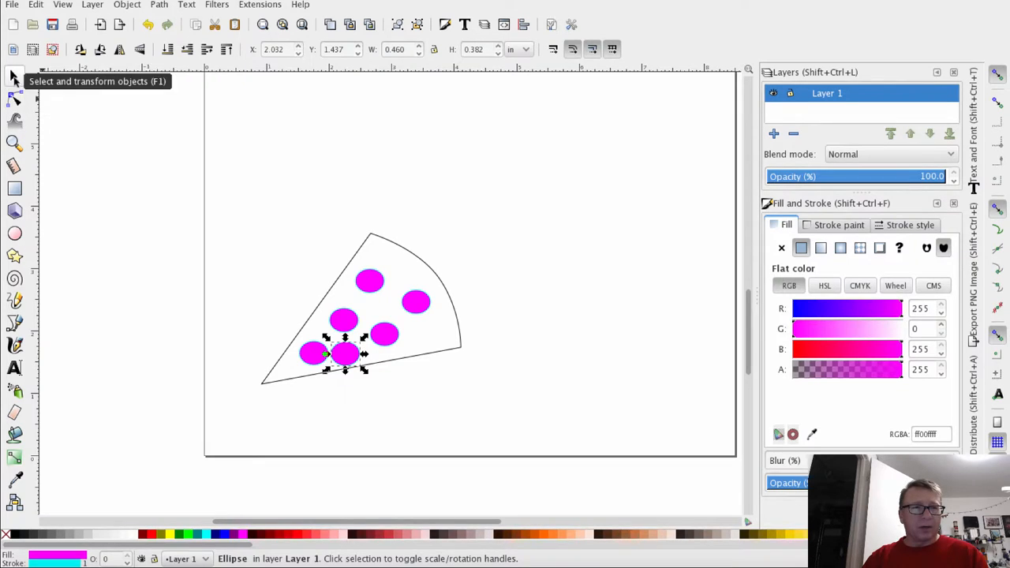
mouse_move(426, 307)
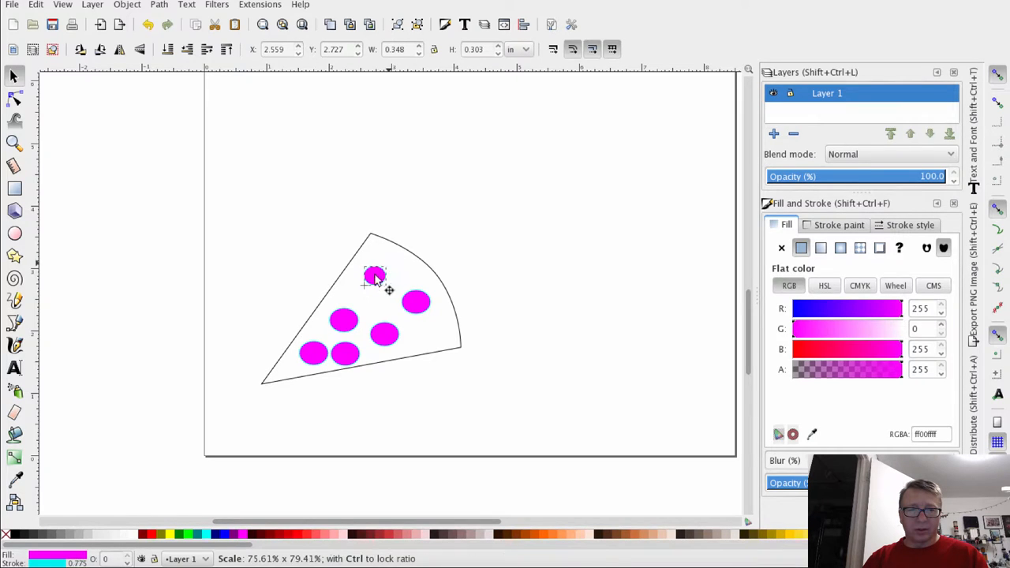
Resize and reposition the holes, shrinking the apex one and setting a small one by the curved edge
drag(375, 276, 372, 265)
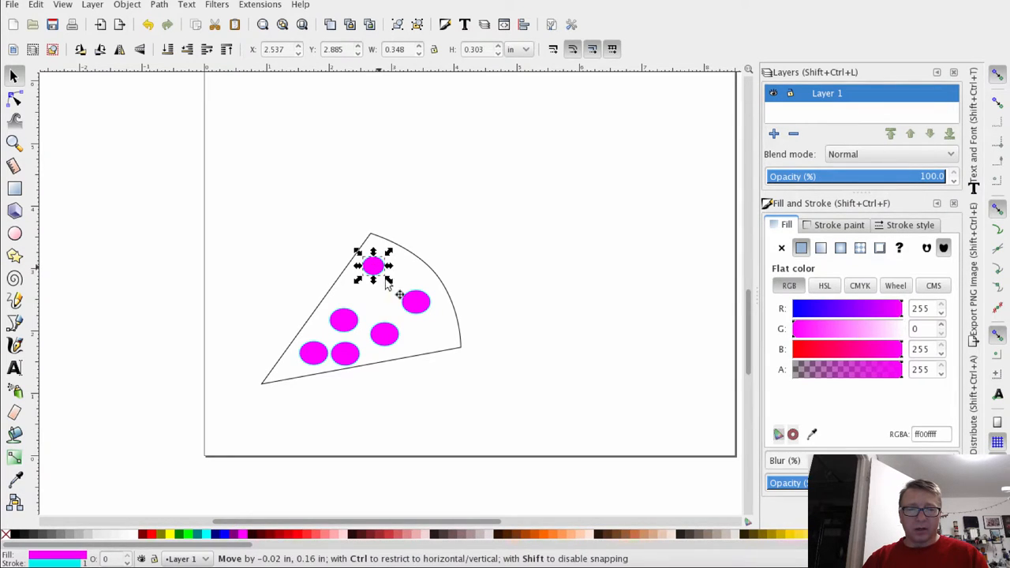
drag(373, 265, 410, 292)
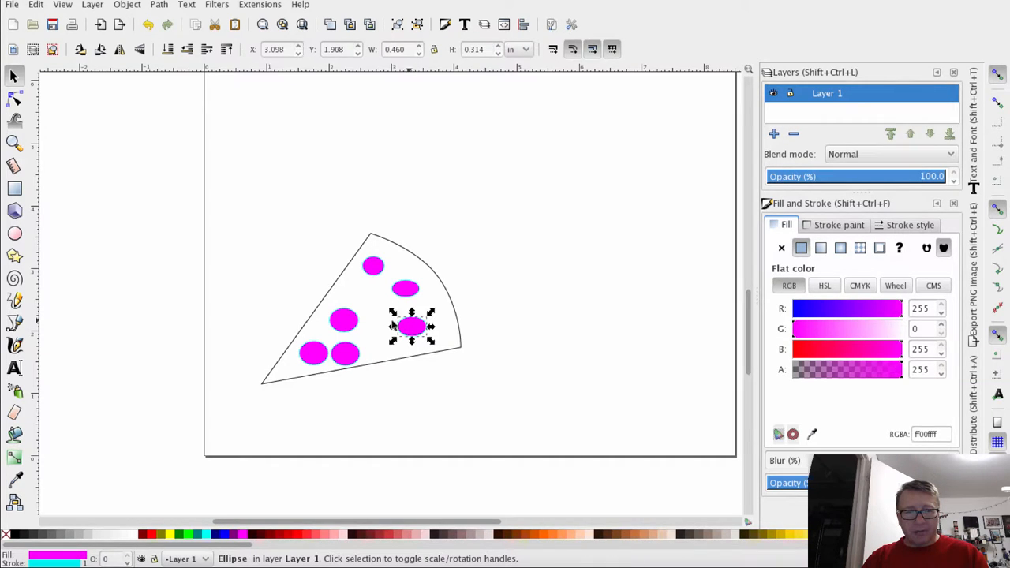
drag(410, 327, 364, 307)
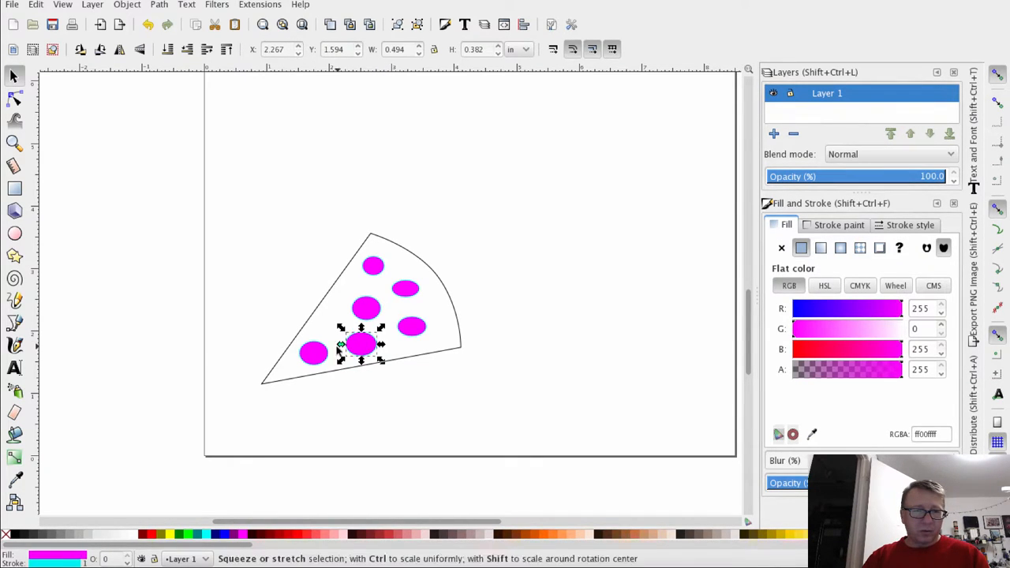
click(313, 350)
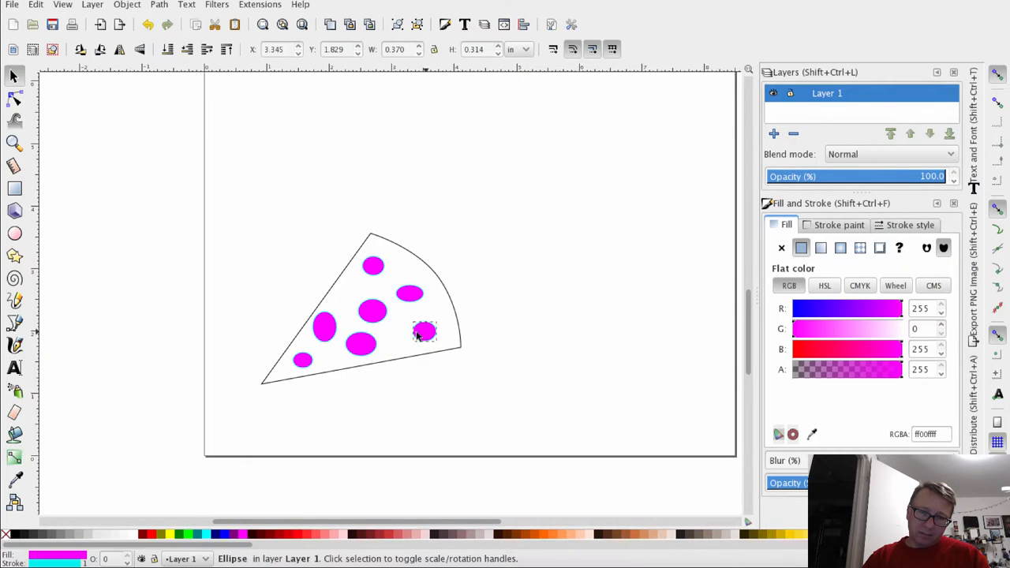
drag(424, 330, 365, 346)
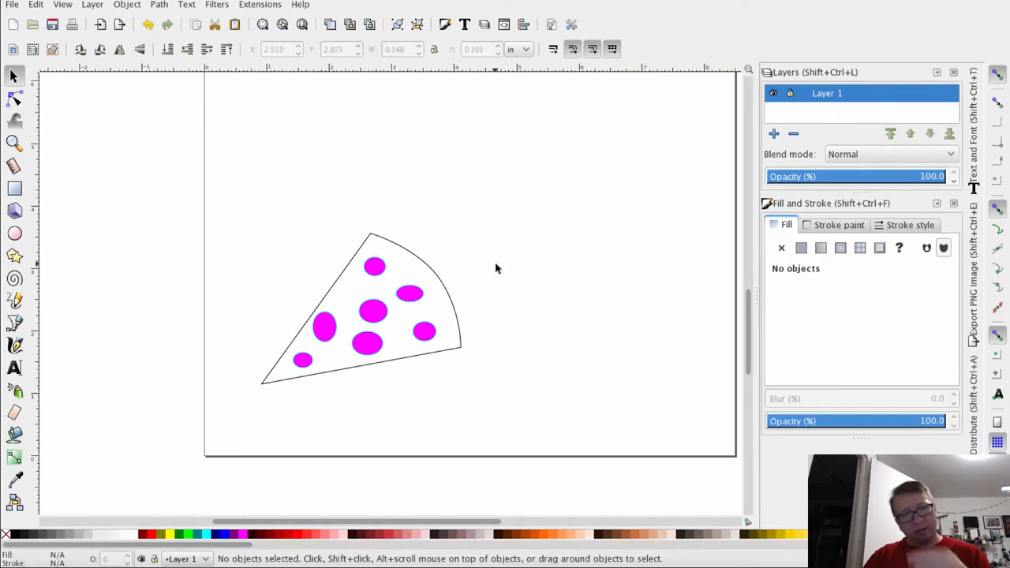
mouse_move(513, 262)
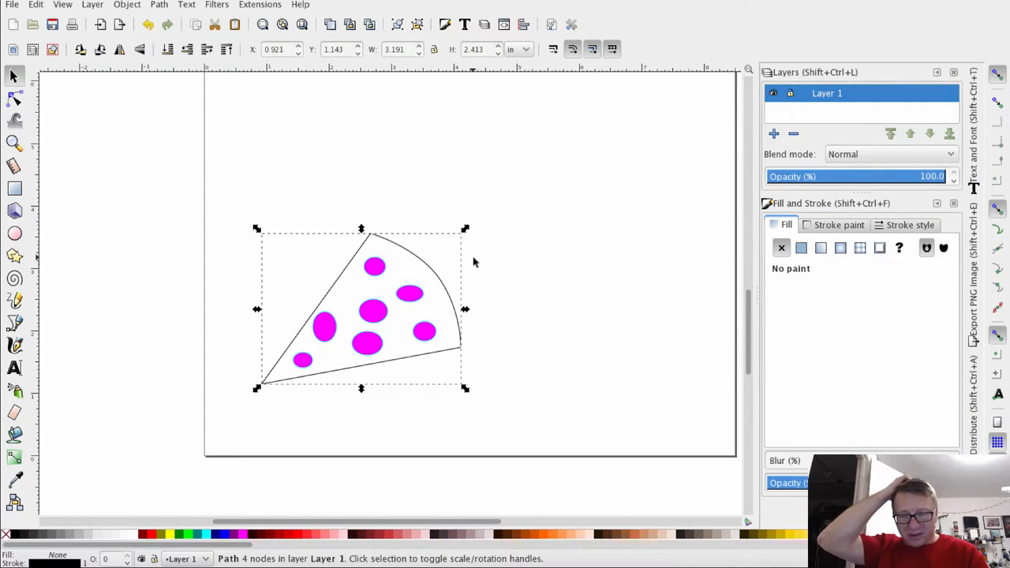
mouse_move(907, 218)
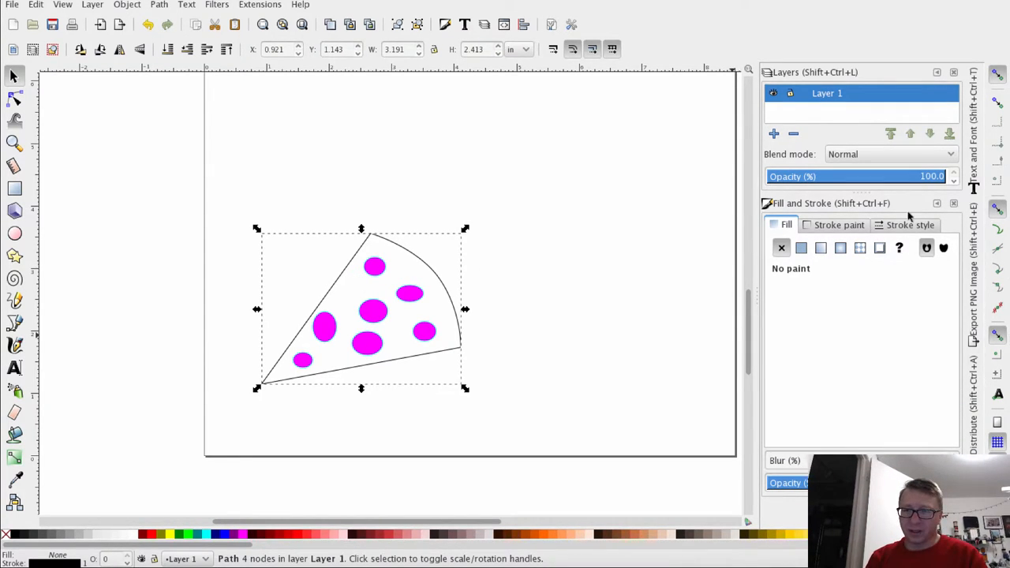
mouse_move(878, 212)
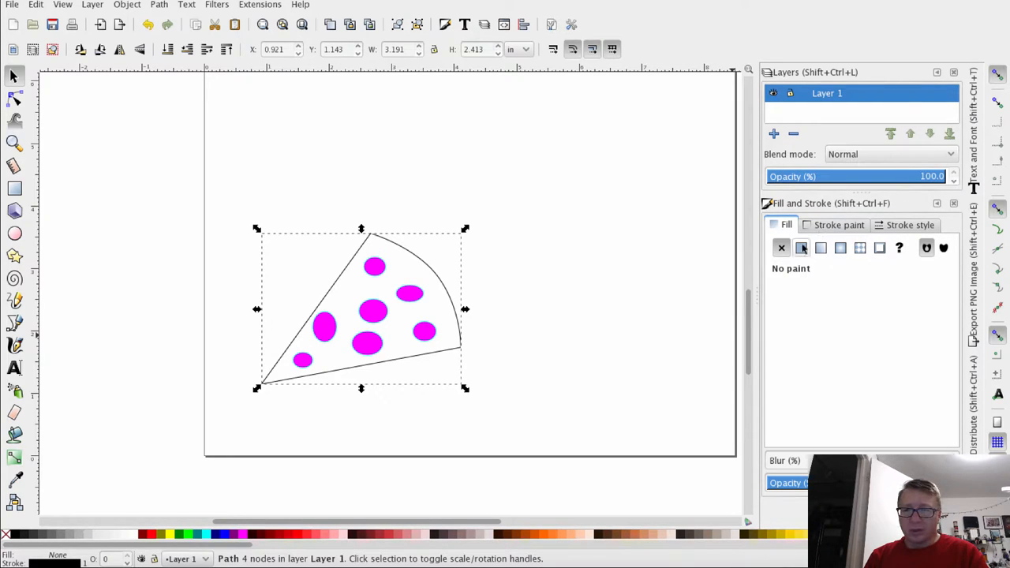
Fill the wedge path with yellow from the palette and begin selecting the holes
click(802, 248)
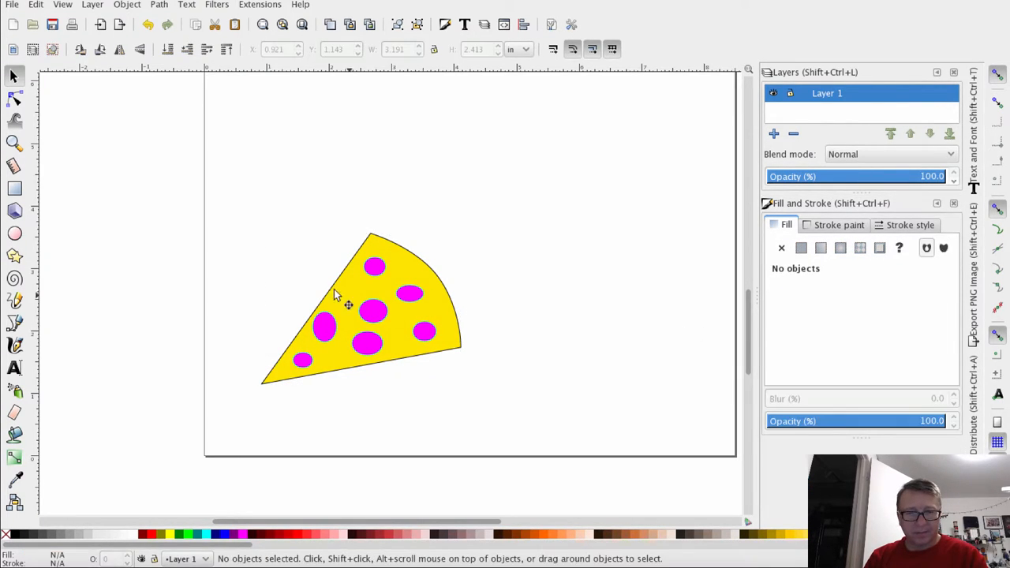
click(376, 265)
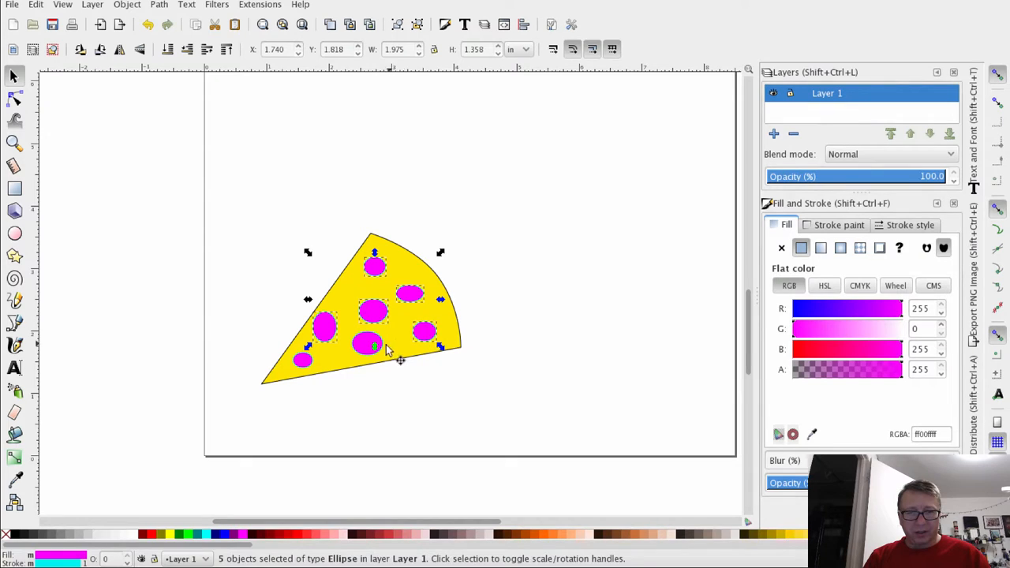
Select all seven ellipses, set their flat fill to orange, then deselect
click(367, 344)
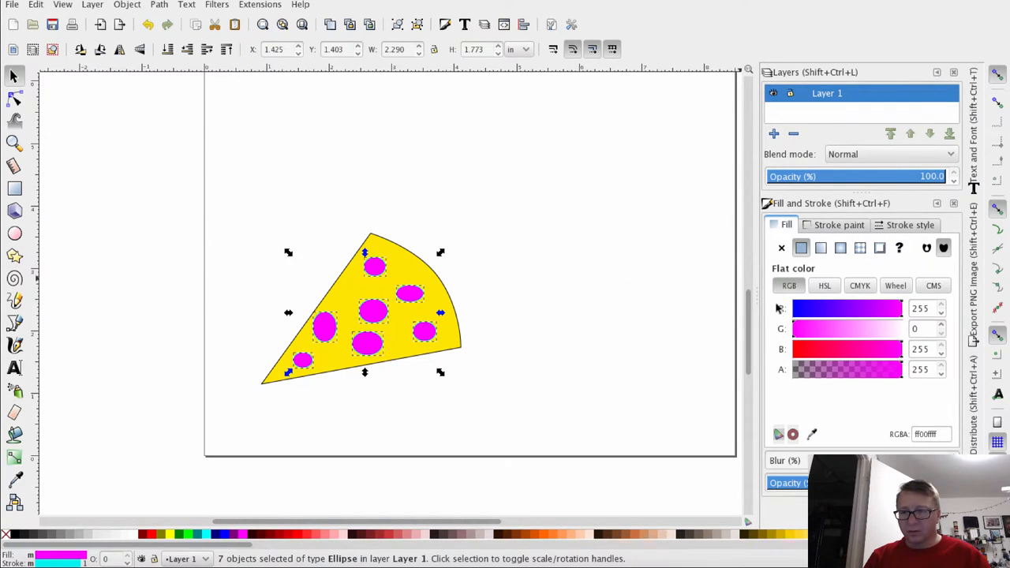
mouse_move(795, 341)
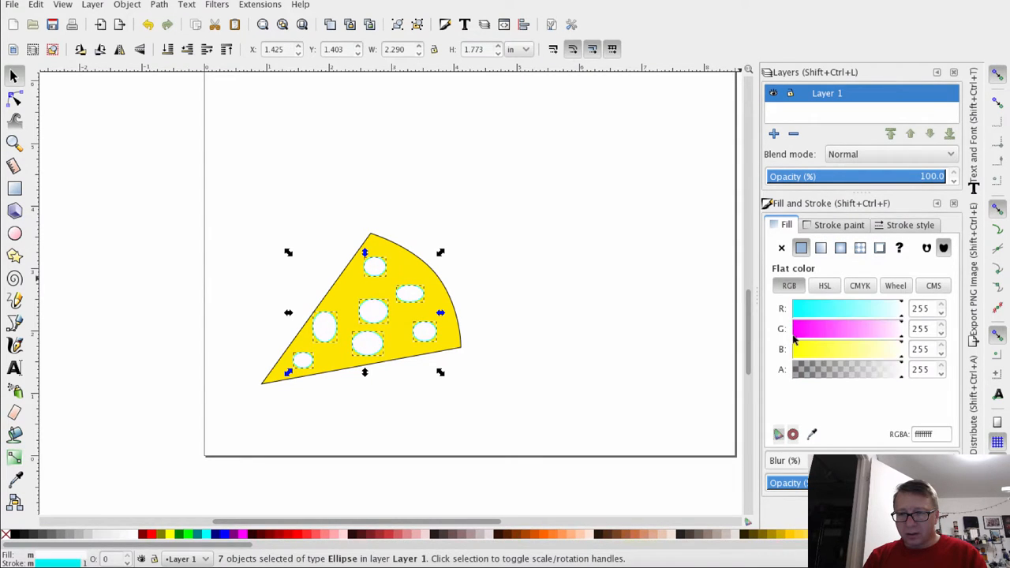
mouse_move(902, 318)
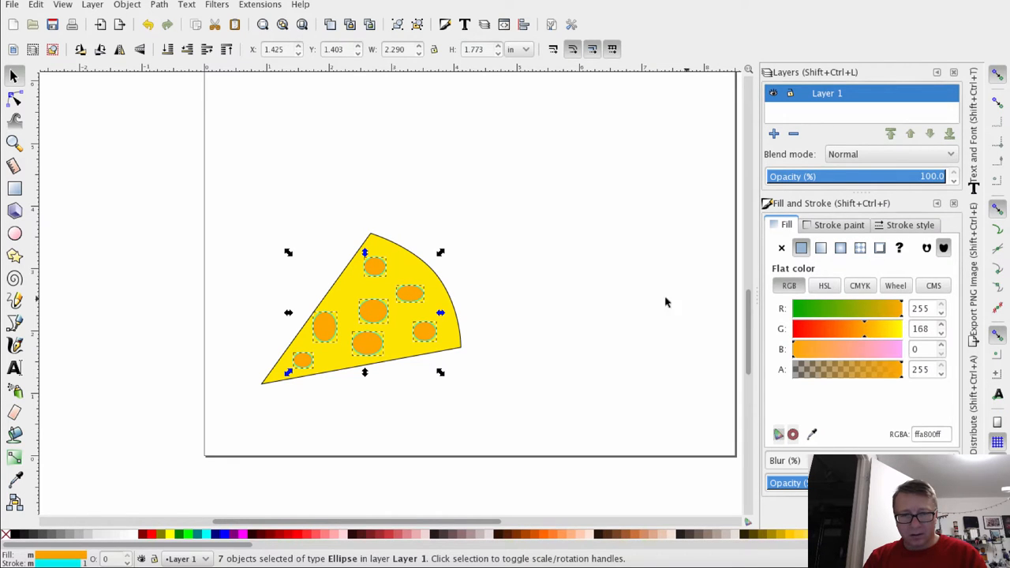
click(603, 306)
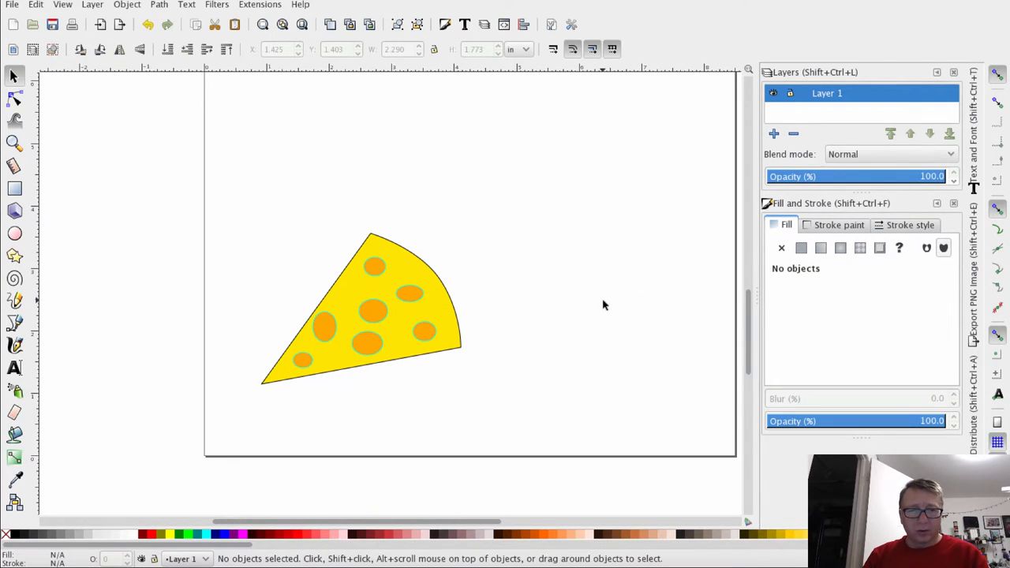
mouse_move(472, 303)
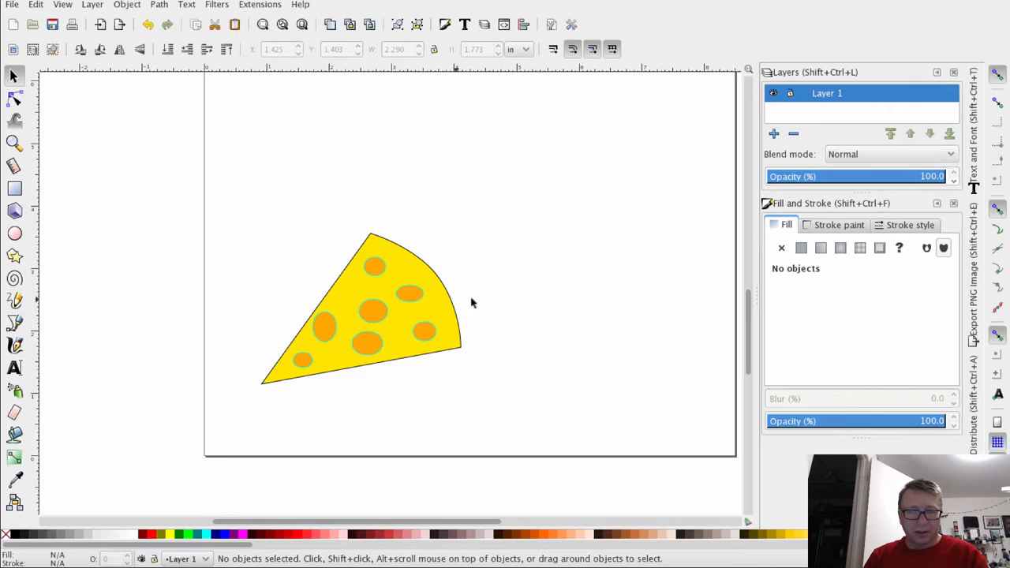
mouse_move(496, 325)
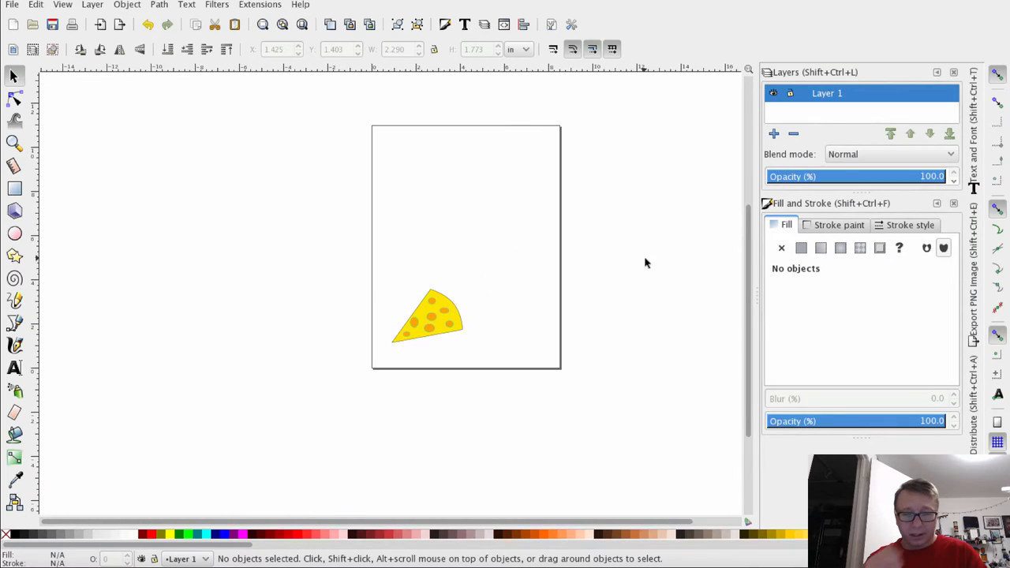
mouse_move(293, 290)
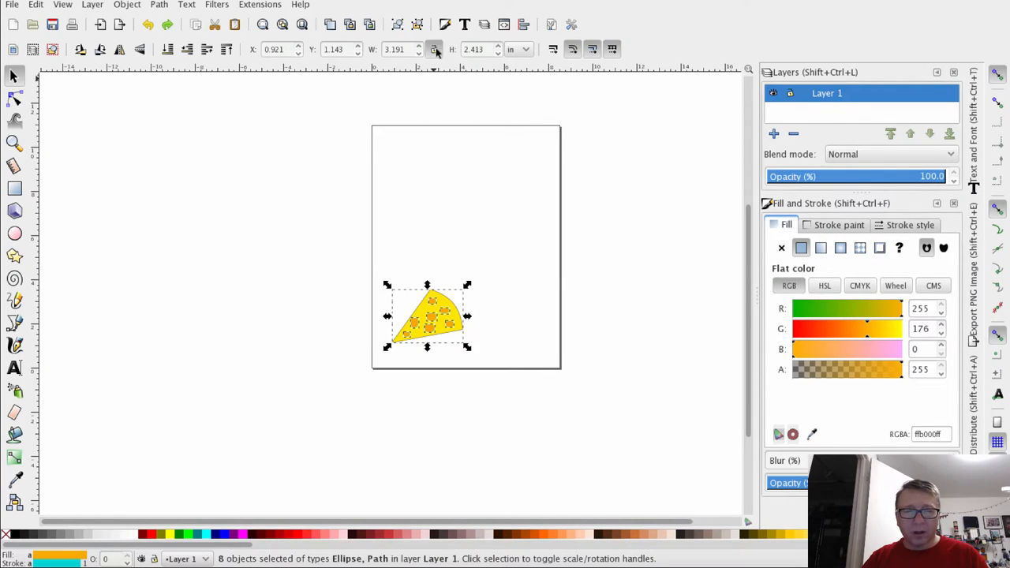
Lock the aspect ratio and set the selected wedge's width to 4.000 in, then deselect
click(398, 49)
text(4.000)
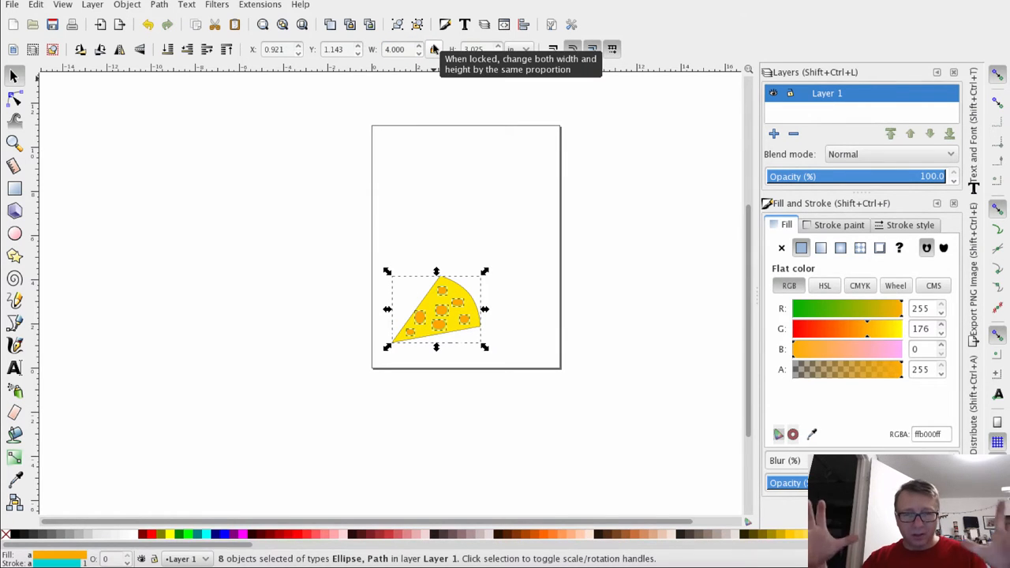
click(497, 265)
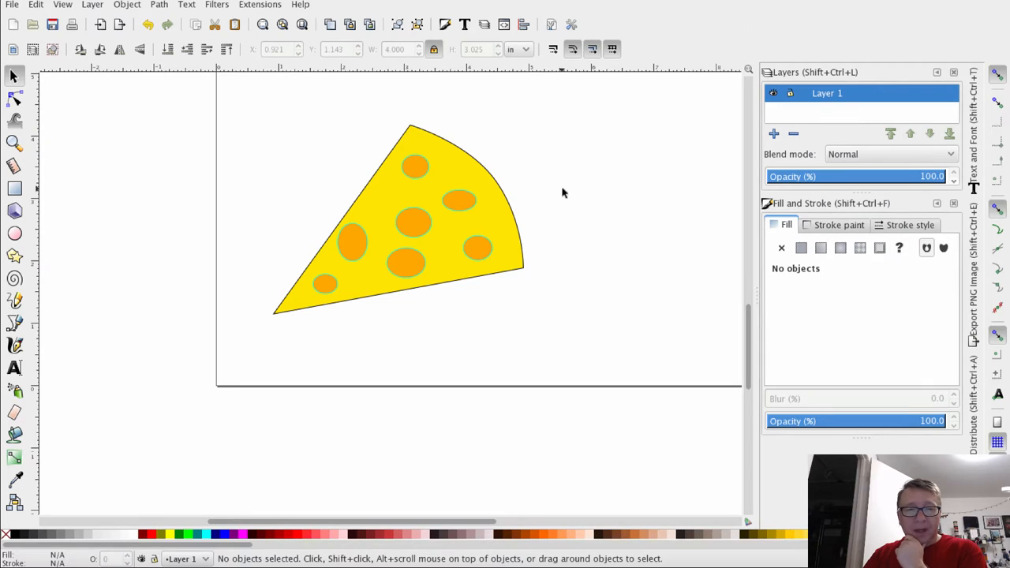
mouse_move(572, 193)
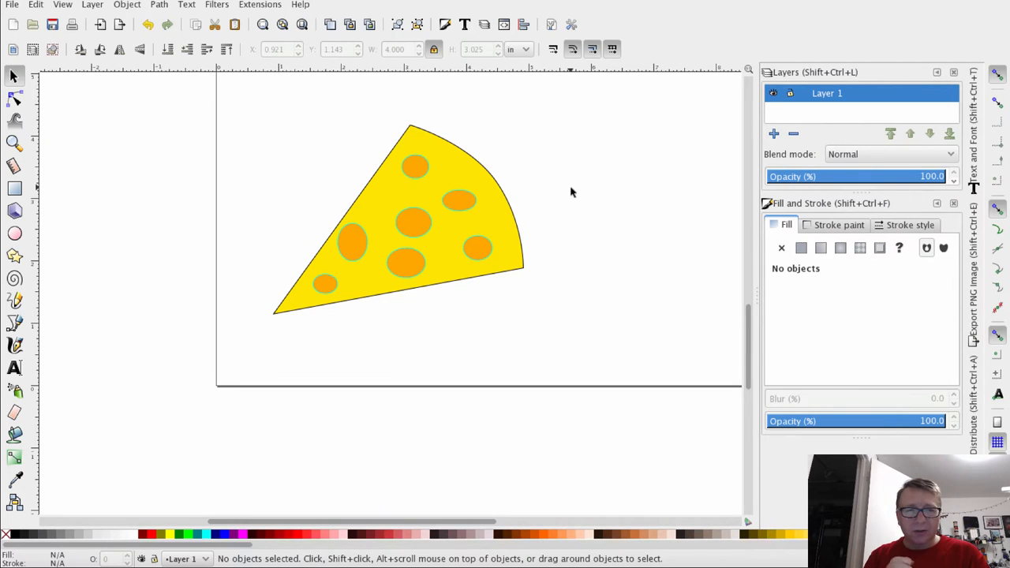